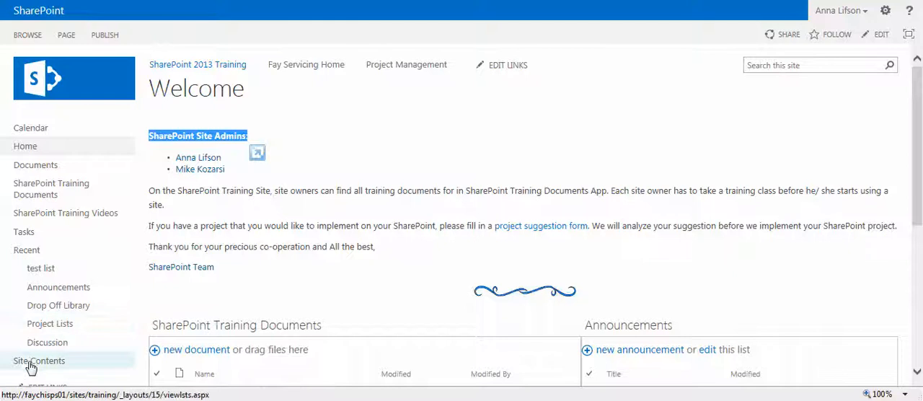
Step: Reach the Add an app page from Site Contents and the gear menu
left_click(39, 360)
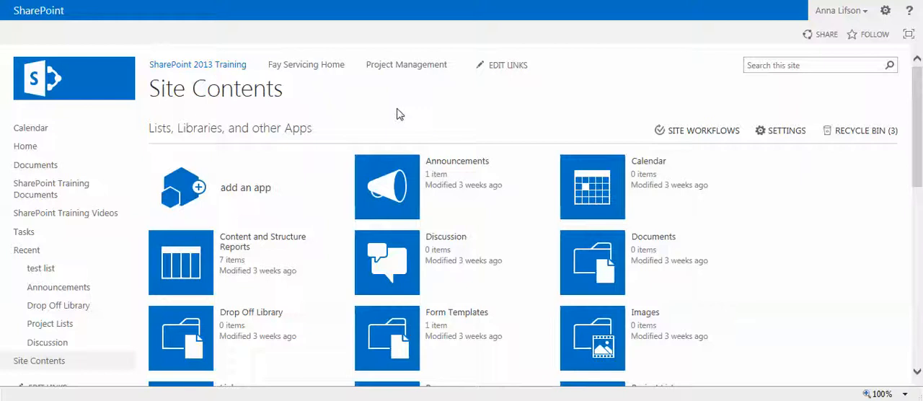
mouse_move(223, 193)
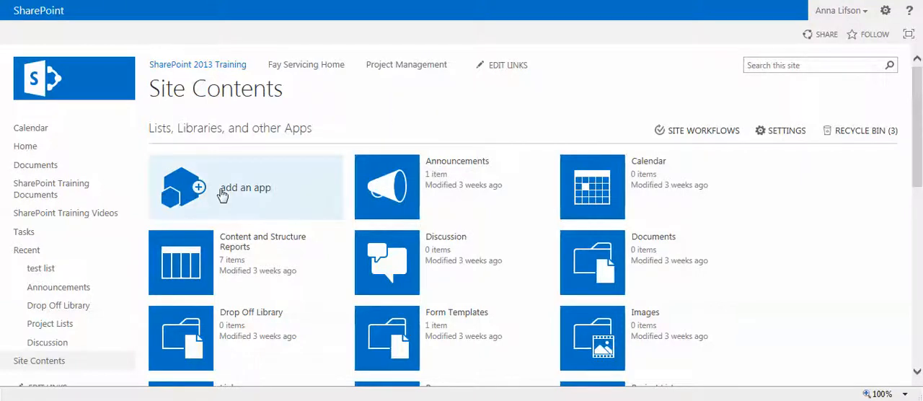
left_click(245, 187)
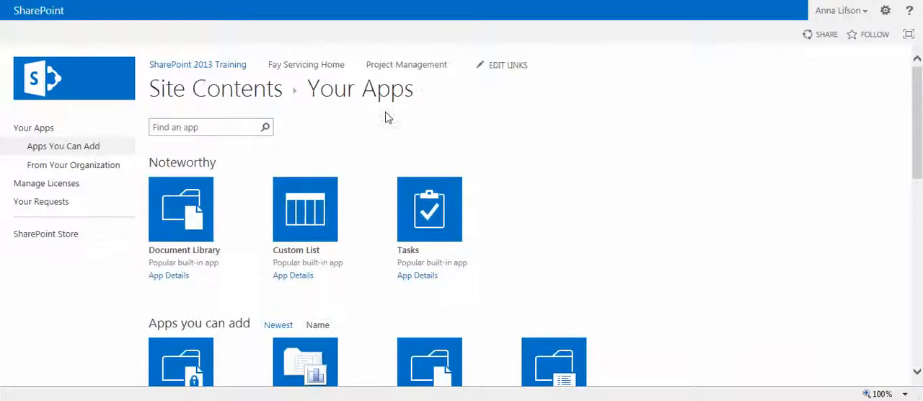
mouse_move(295, 251)
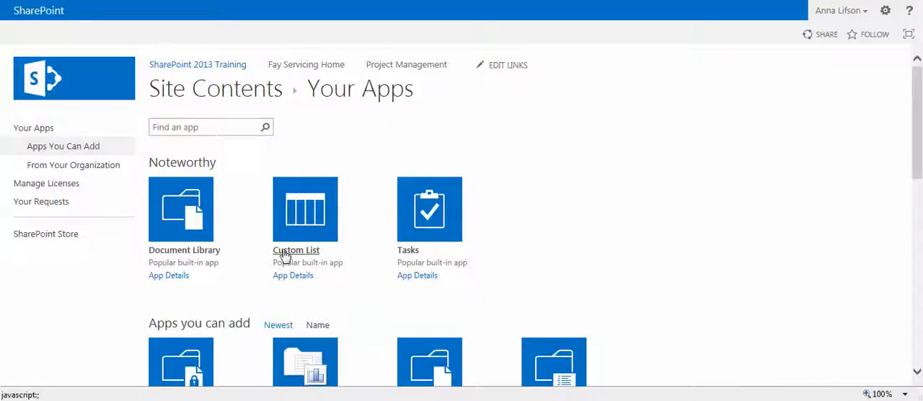
mouse_move(197, 64)
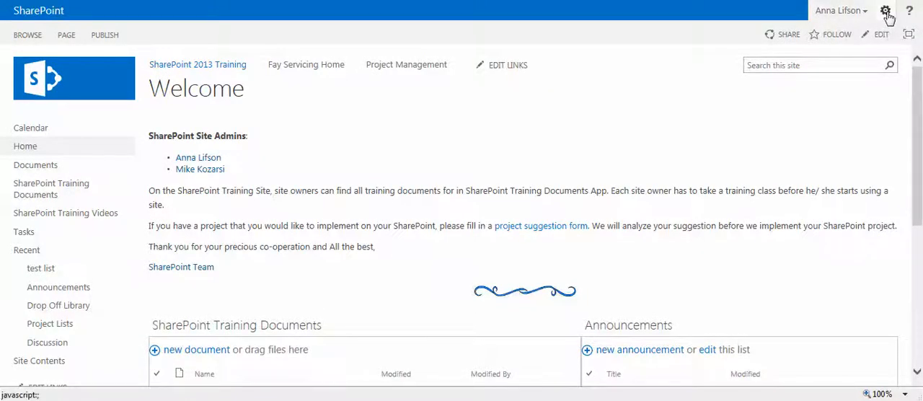
left_click(887, 13)
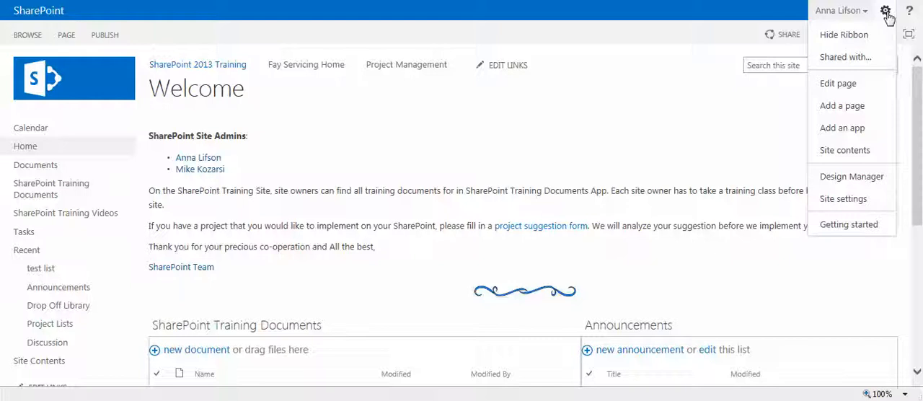
mouse_move(843, 127)
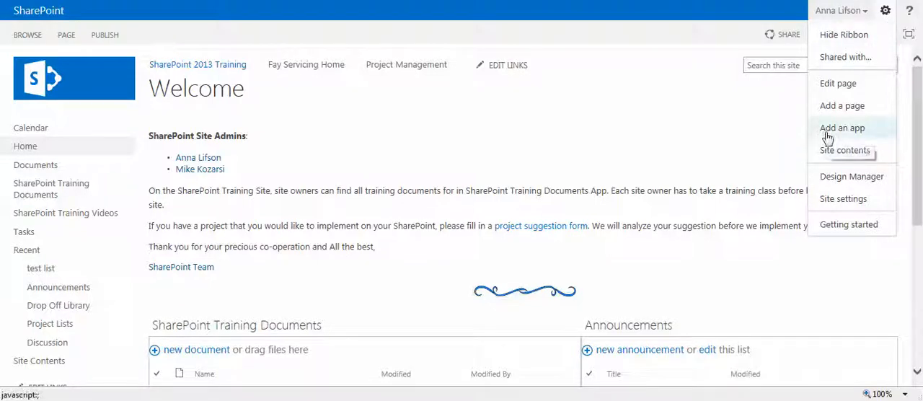
left_click(842, 127)
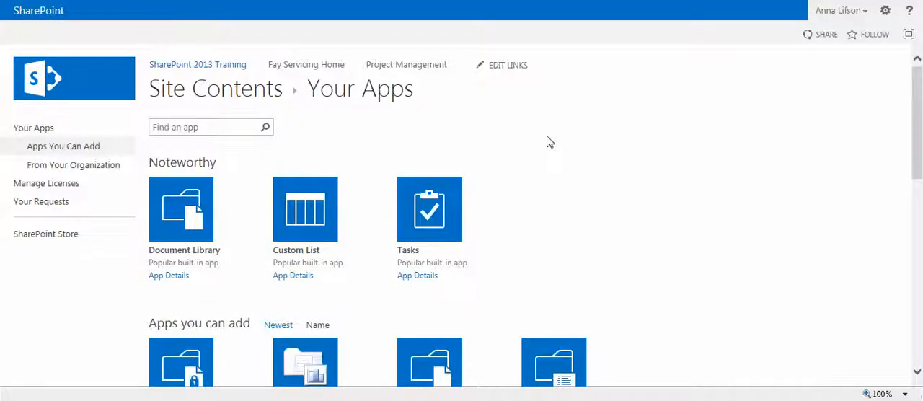
mouse_move(297, 251)
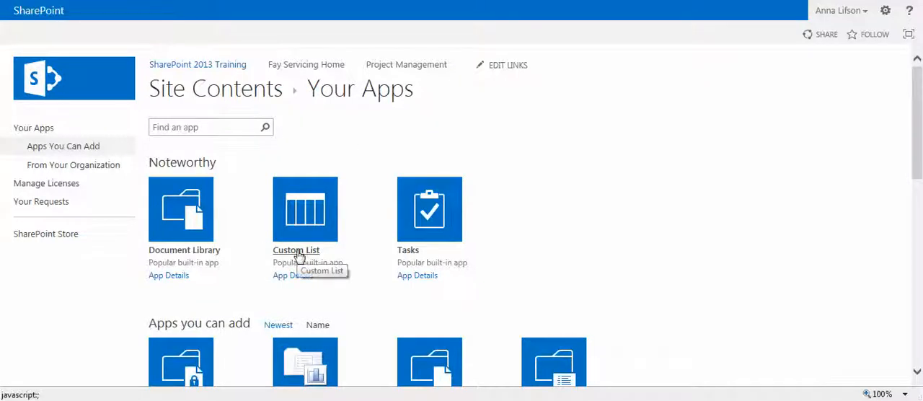
Step: Create a Custom List named List 1
left_click(304, 209)
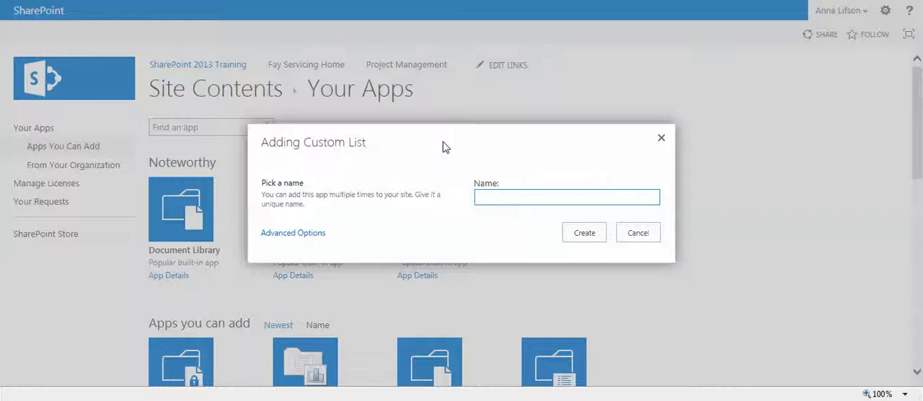
type("List 1")
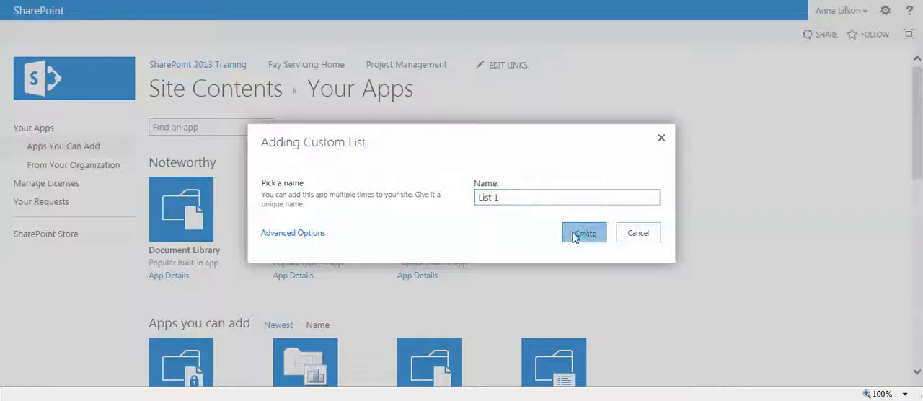
left_click(582, 232)
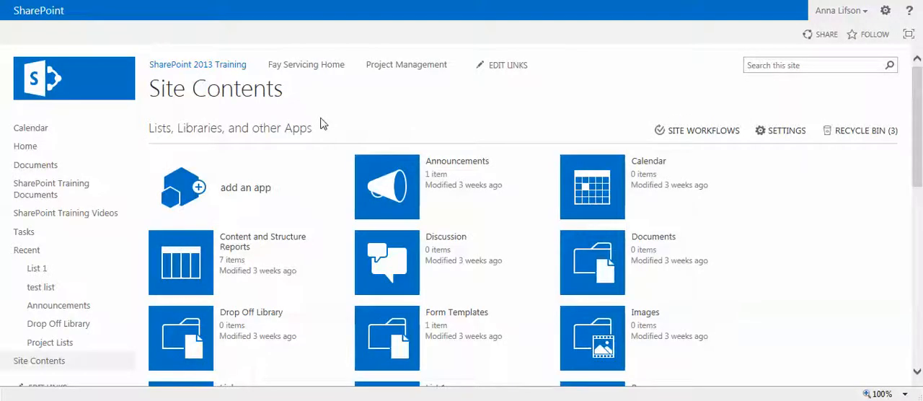
mouse_move(917, 178)
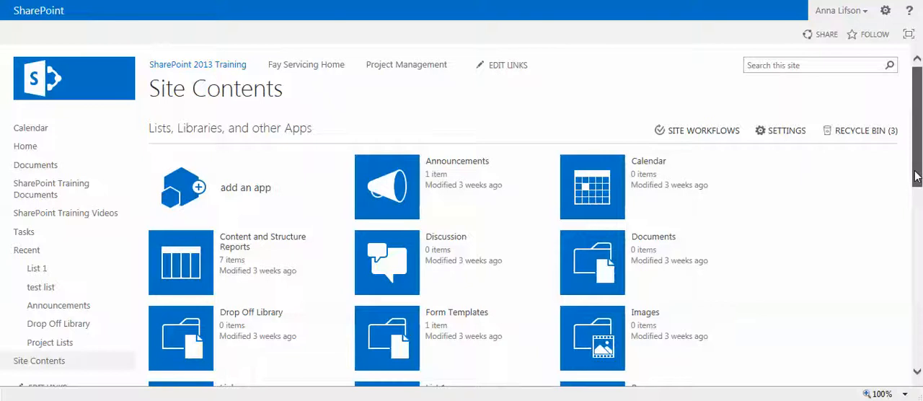
Step: Open the new List 1 from Site Contents, showing it empty with a Title column
scroll("down", 3)
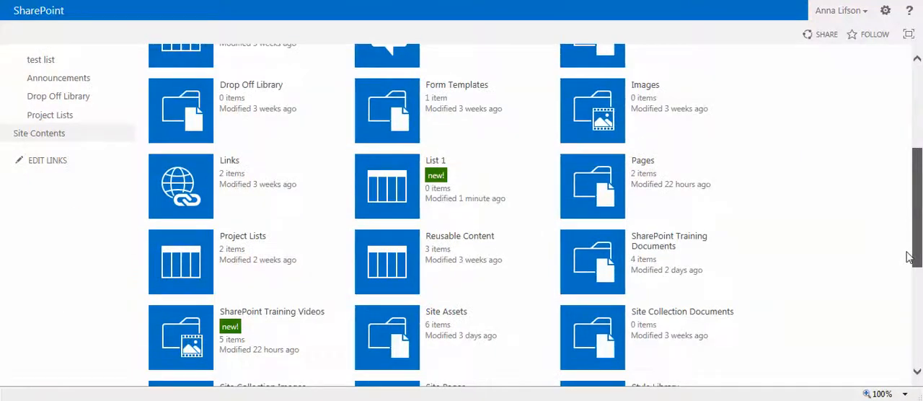
scroll("up", 3)
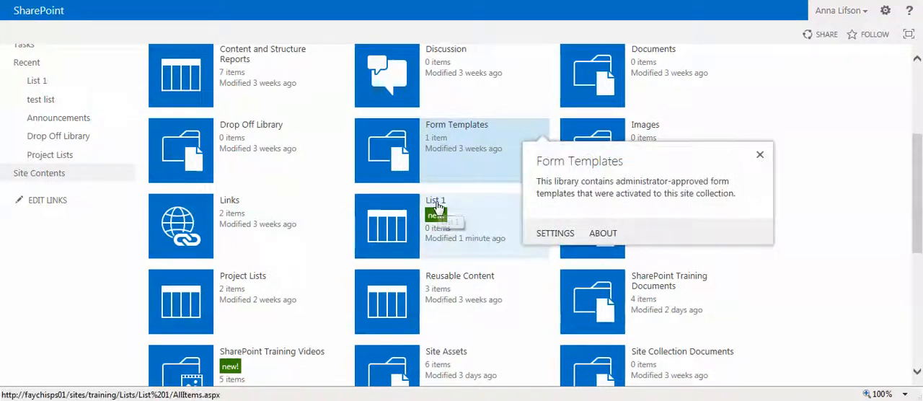
left_click(435, 201)
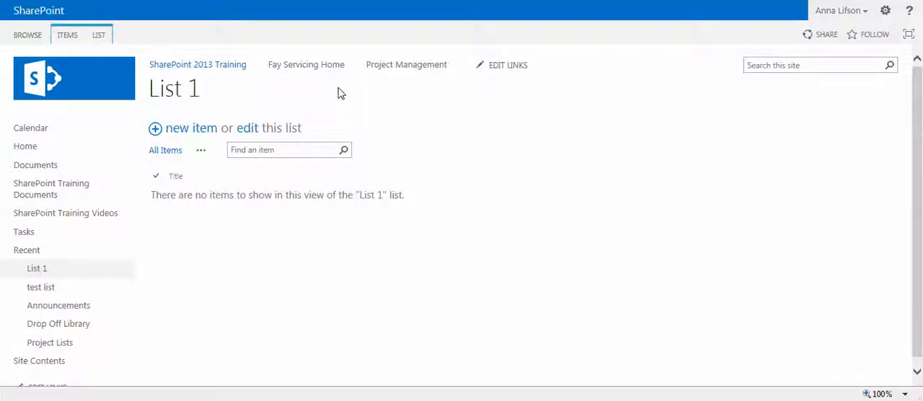
mouse_move(123, 165)
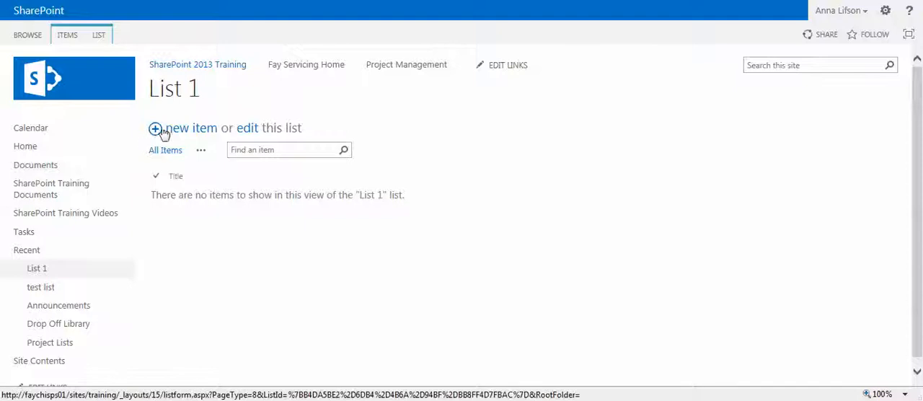
mouse_move(60, 49)
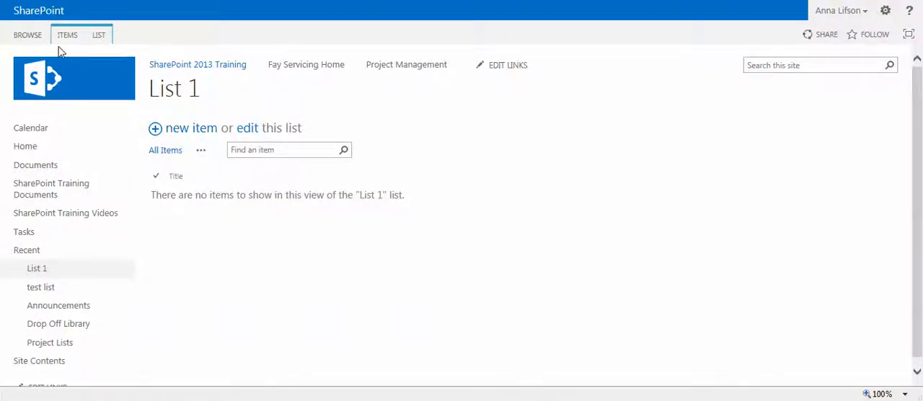
left_click(66, 35)
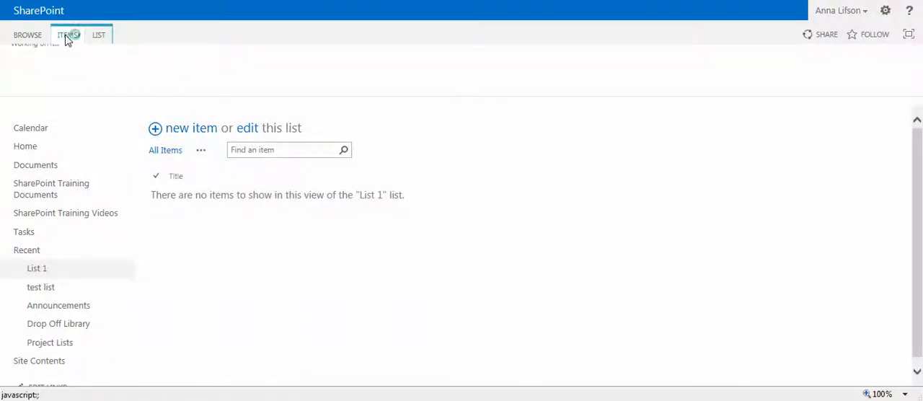
left_click(67, 34)
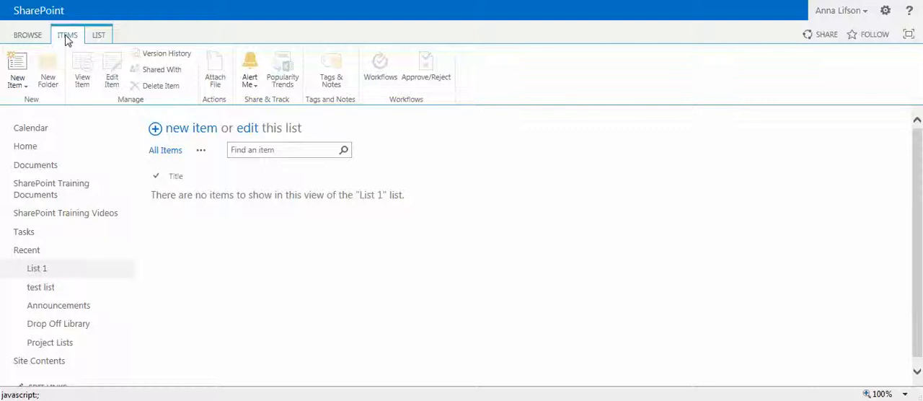
mouse_move(18, 70)
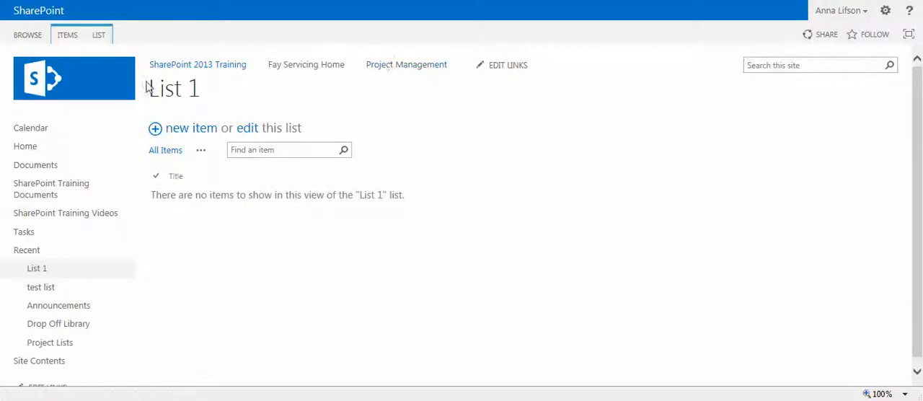
mouse_move(156, 130)
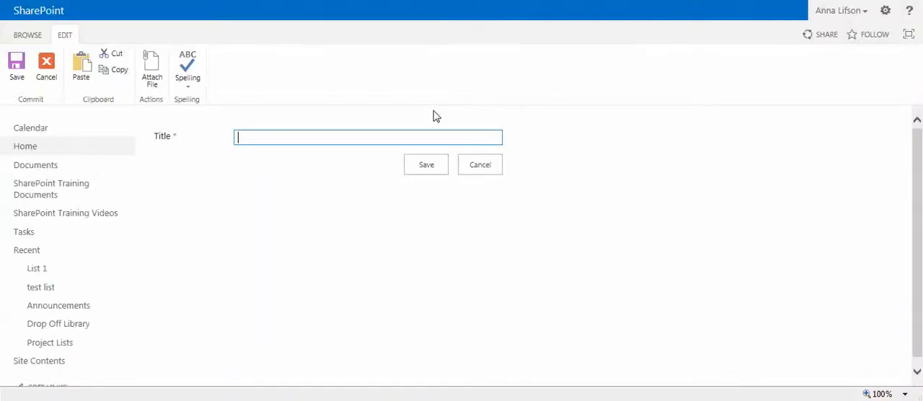
left_click(479, 165)
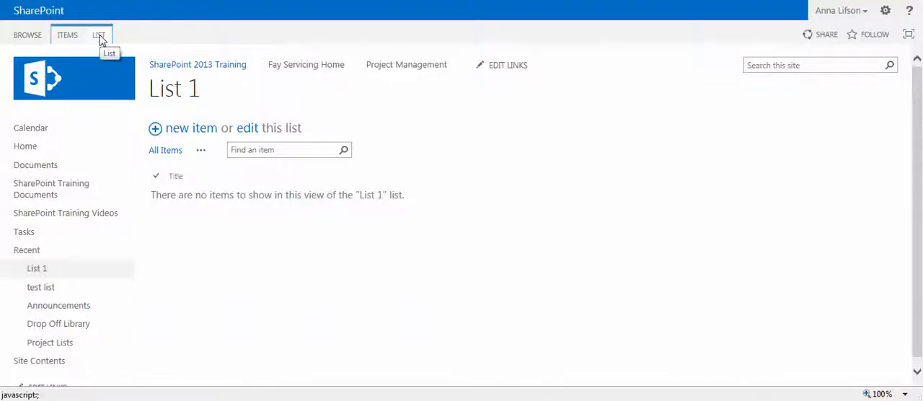
Step: Show the LIST ribbon commands for managing List 1
left_click(98, 34)
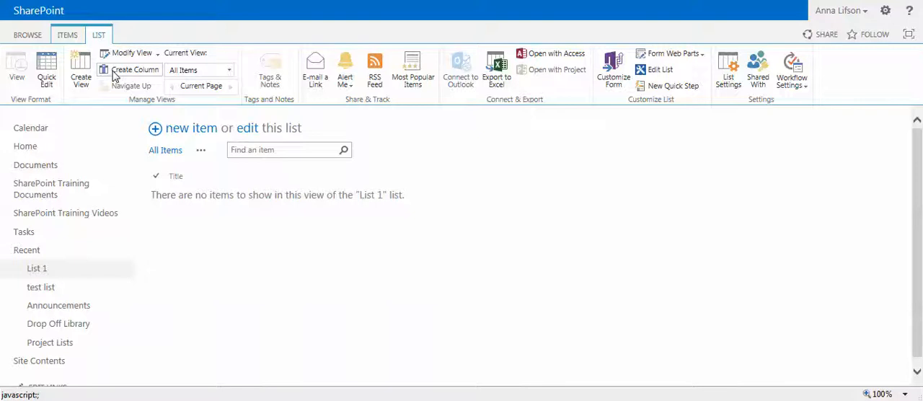
mouse_move(134, 70)
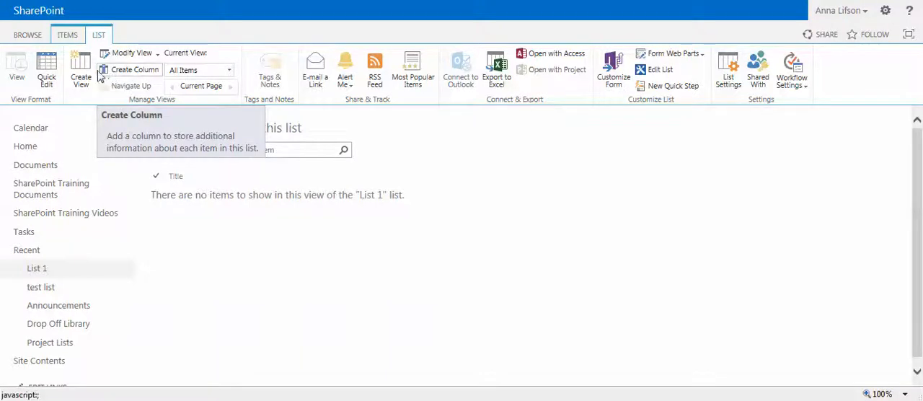
mouse_move(727, 98)
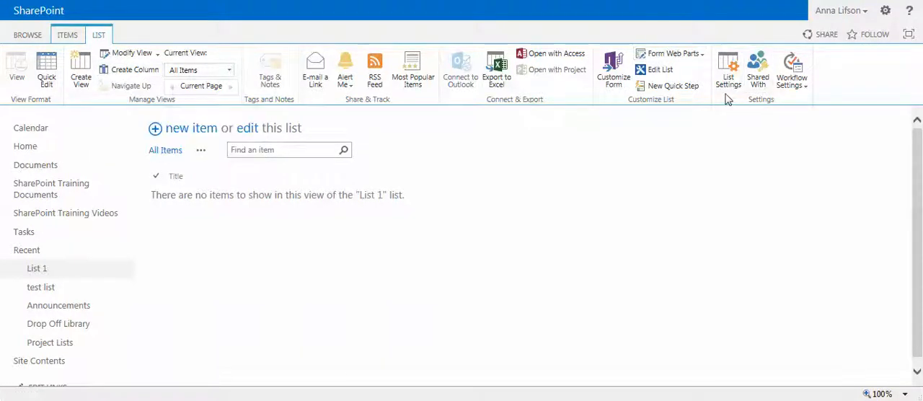
mouse_move(531, 173)
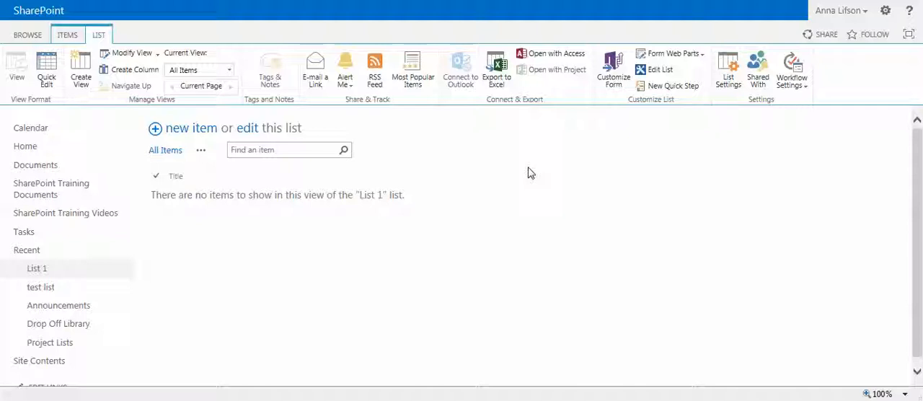
mouse_move(346, 29)
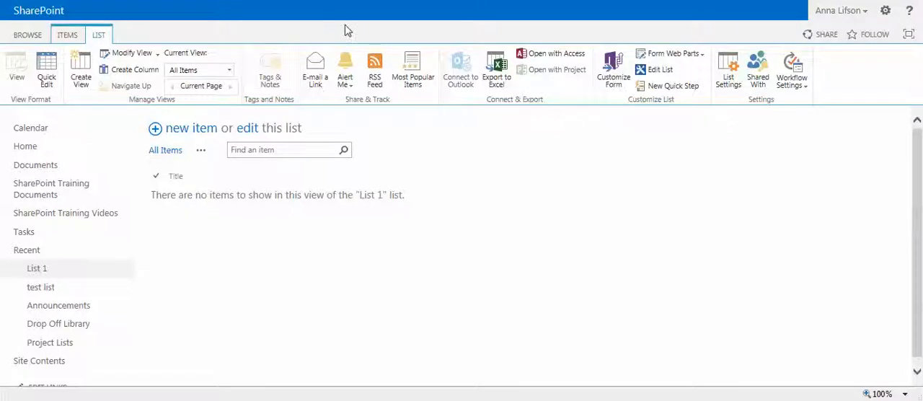
mouse_move(165, 32)
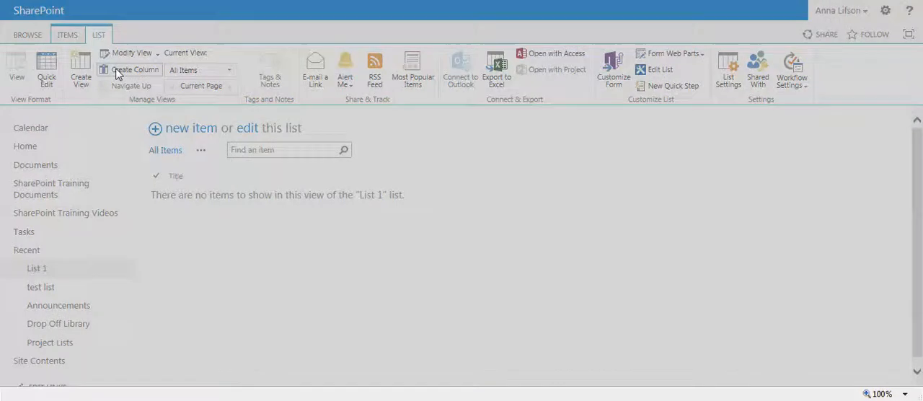
Step: Create a Description column as Multiple lines of text and set its text options
left_click(135, 69)
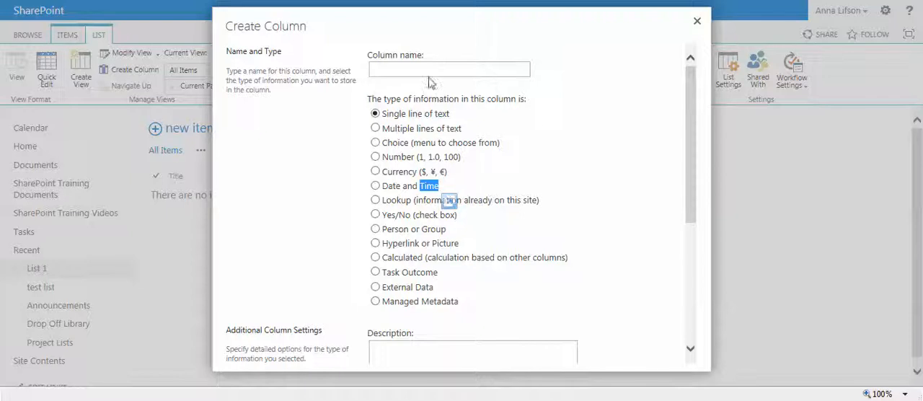
type("Description")
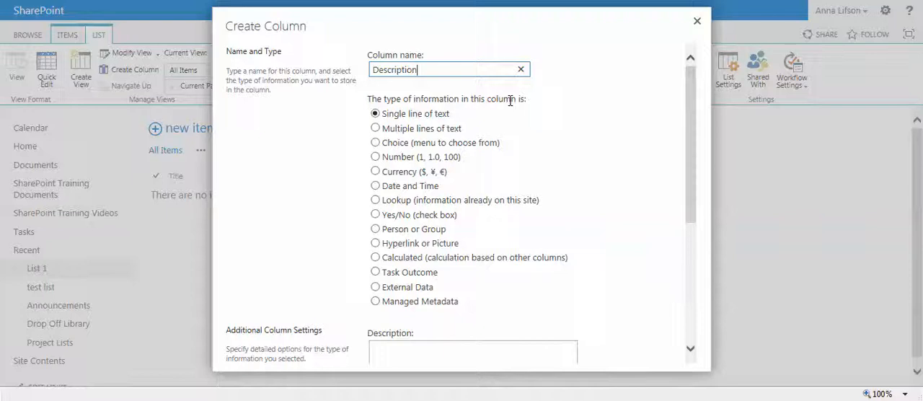
mouse_move(502, 137)
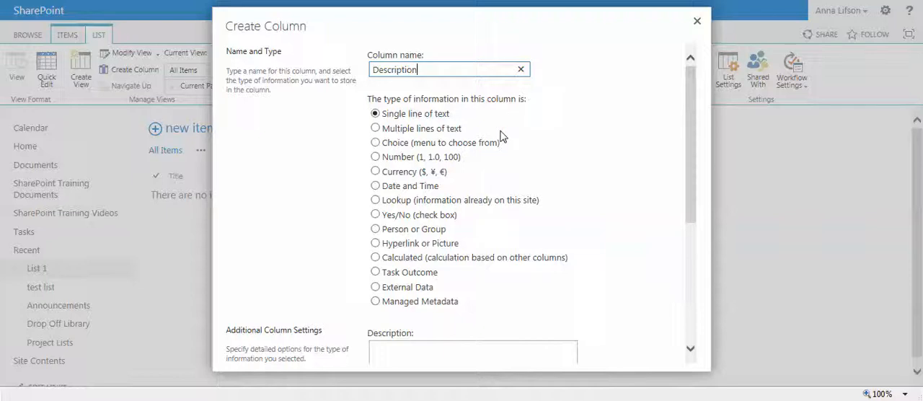
mouse_move(520, 130)
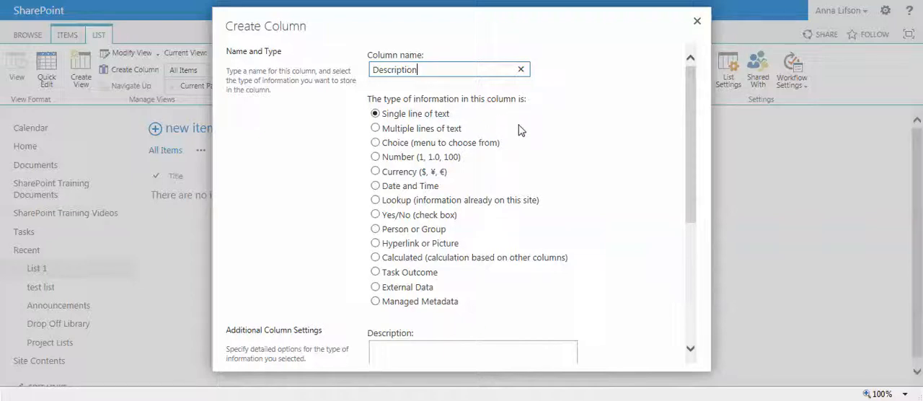
mouse_move(309, 157)
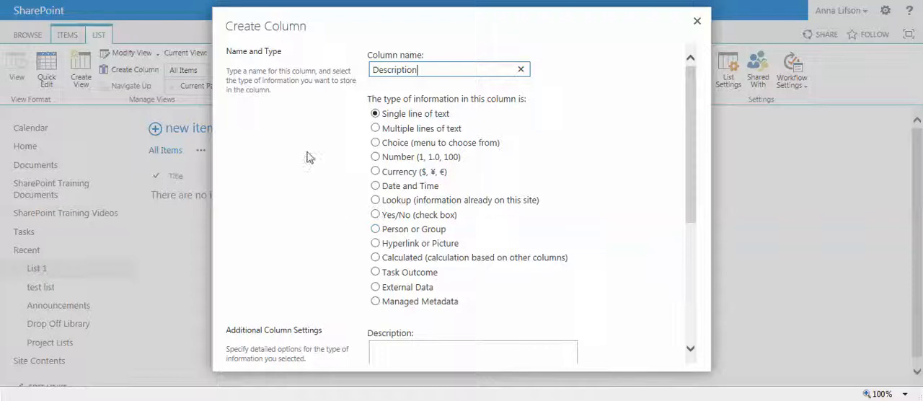
mouse_move(300, 186)
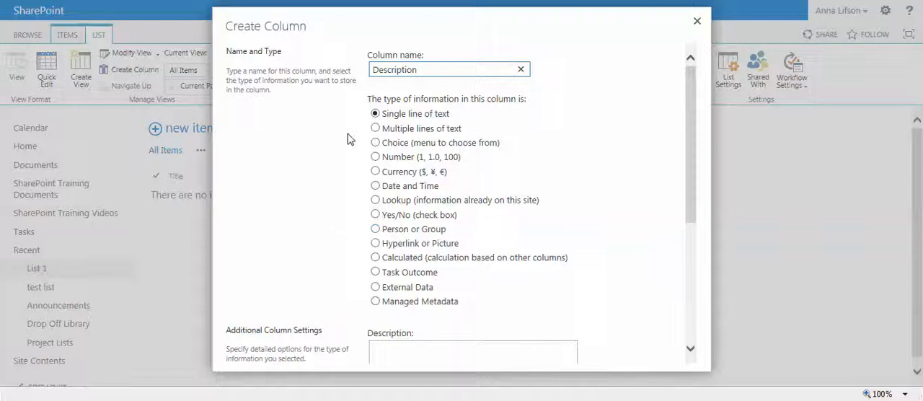
mouse_move(375, 128)
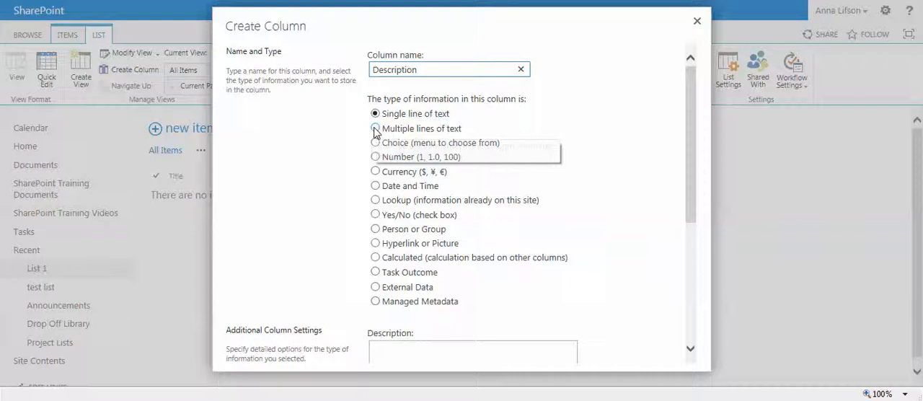
left_click(375, 128)
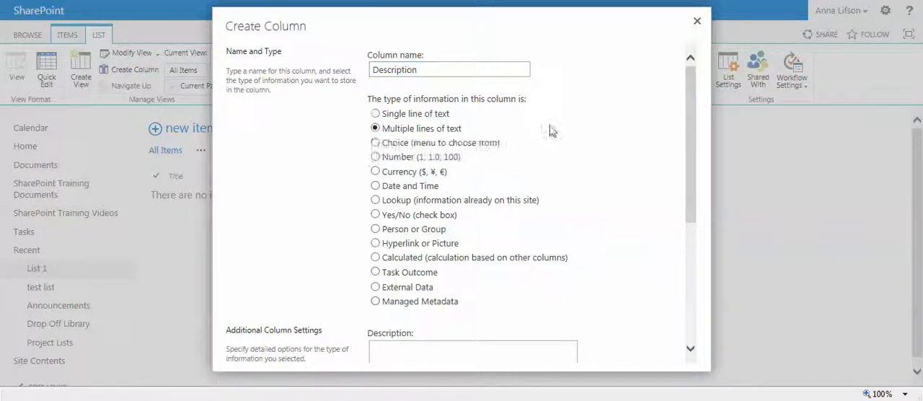
mouse_move(623, 131)
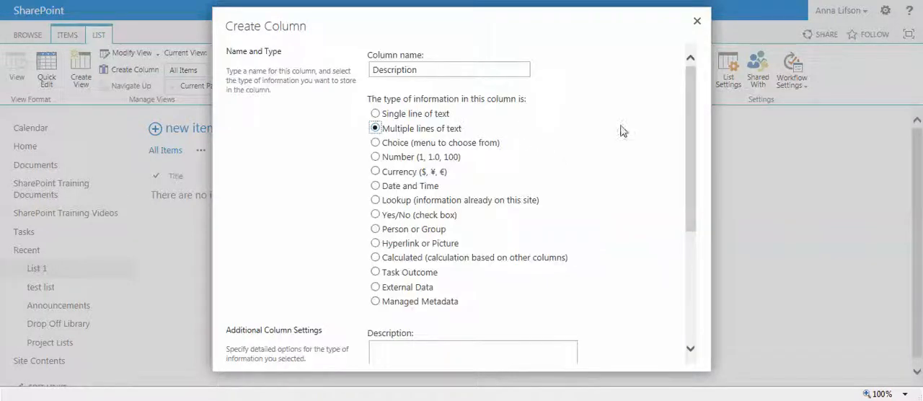
scroll("down", 3)
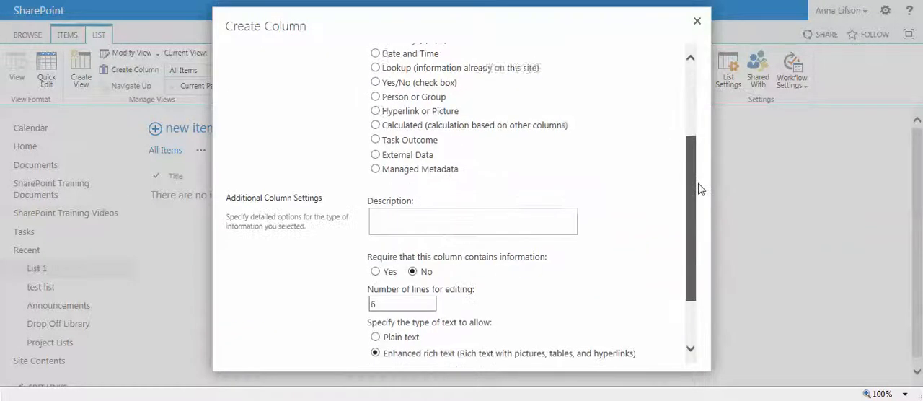
scroll("down", 3)
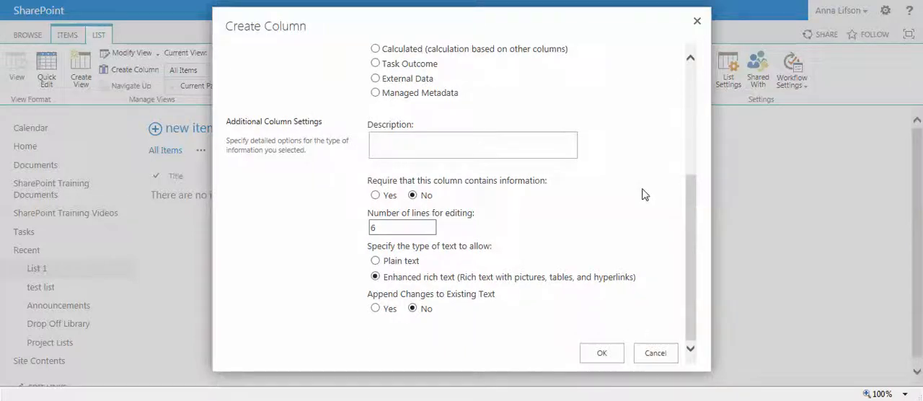
mouse_move(349, 273)
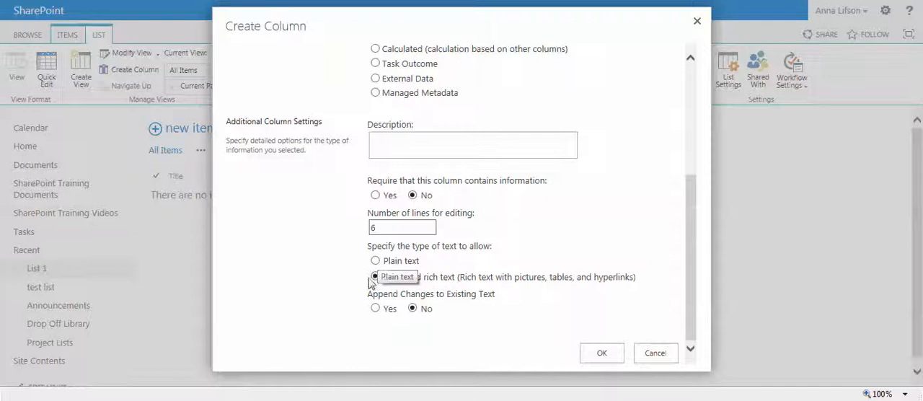
left_click(375, 277)
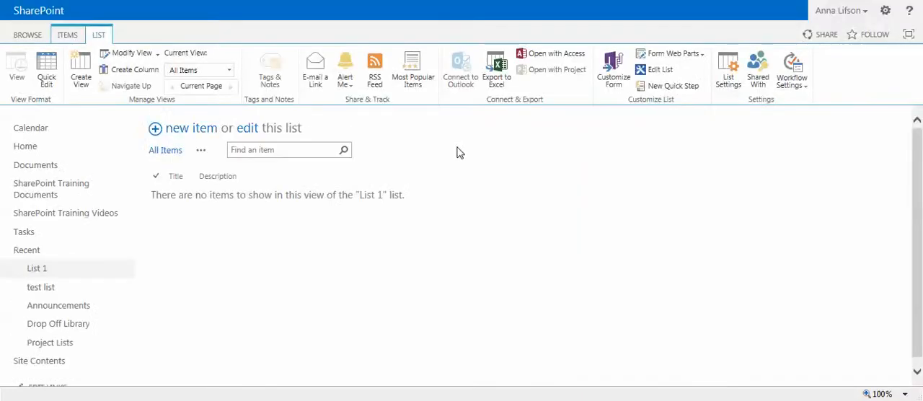
mouse_move(705, 133)
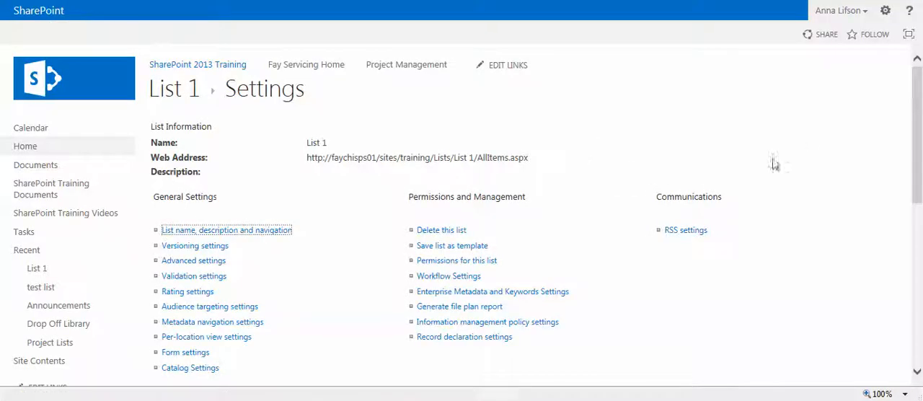
Step: Create a Month 1 column of type Number from List Settings and save it
scroll("down", 3)
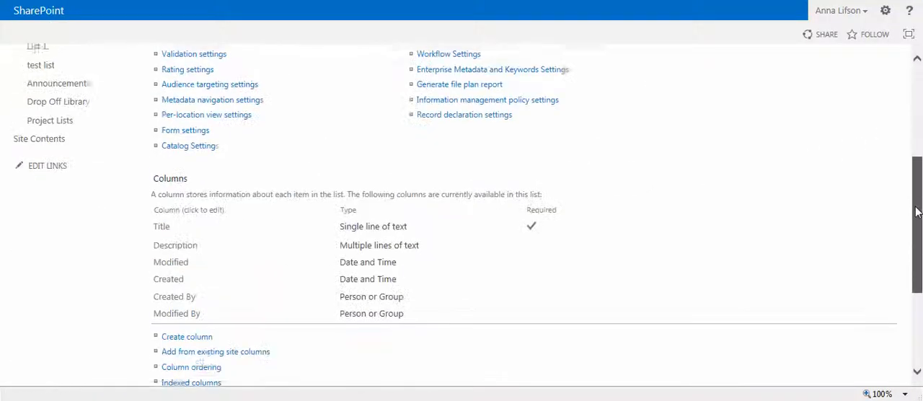
scroll("down", 3)
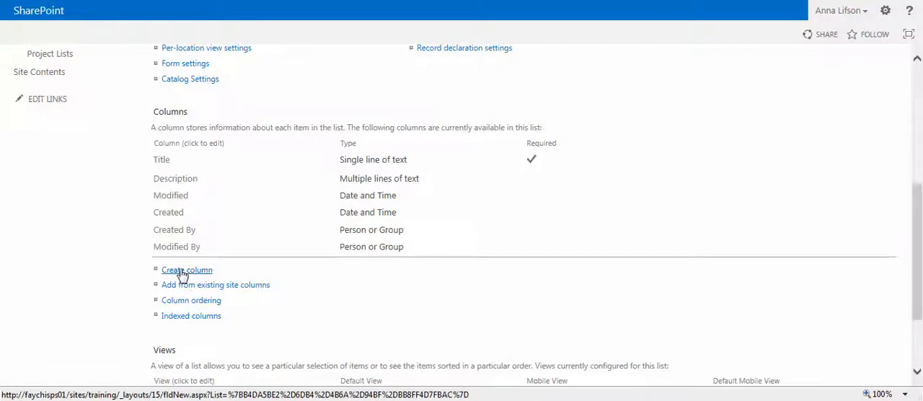
left_click(187, 269)
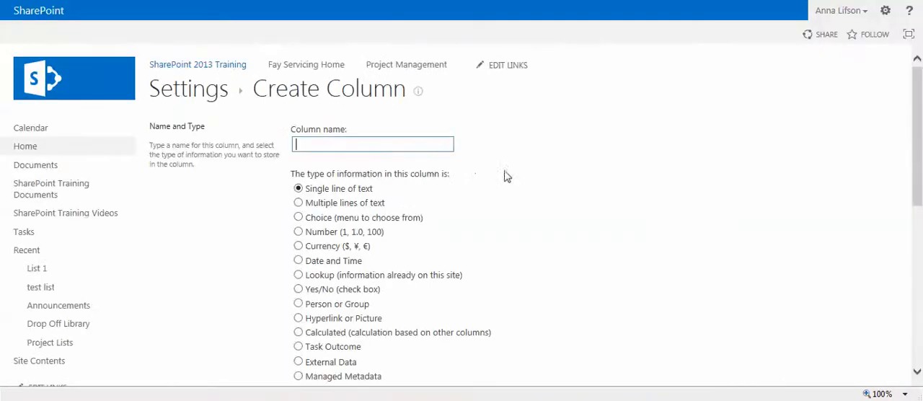
type("Month")
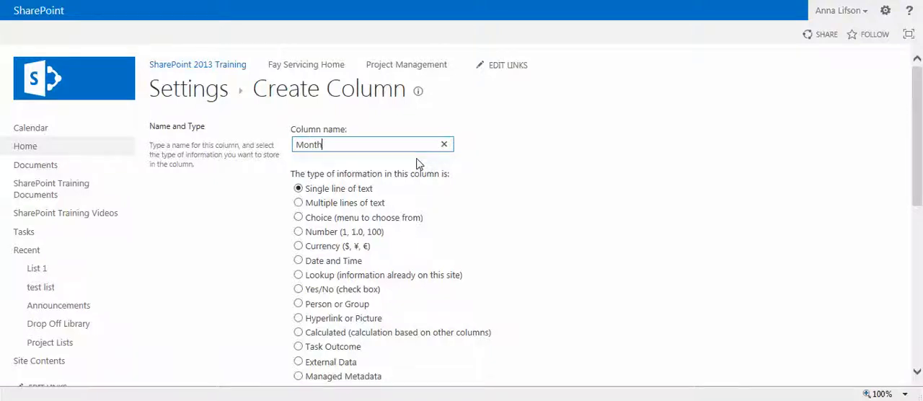
type("1")
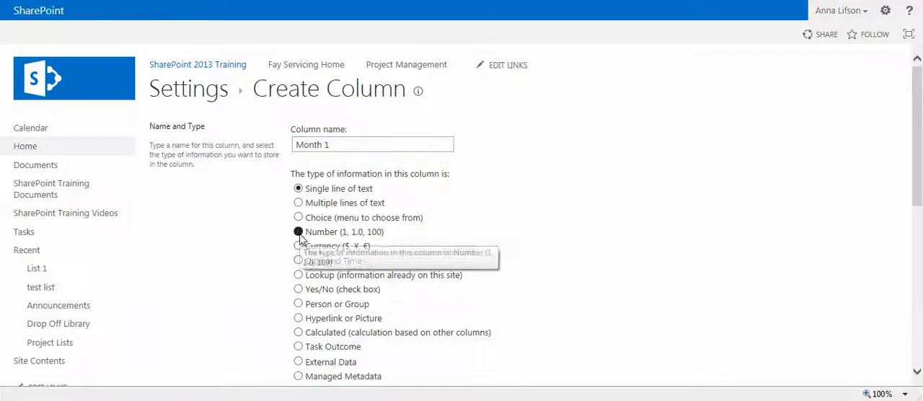
left_click(297, 230)
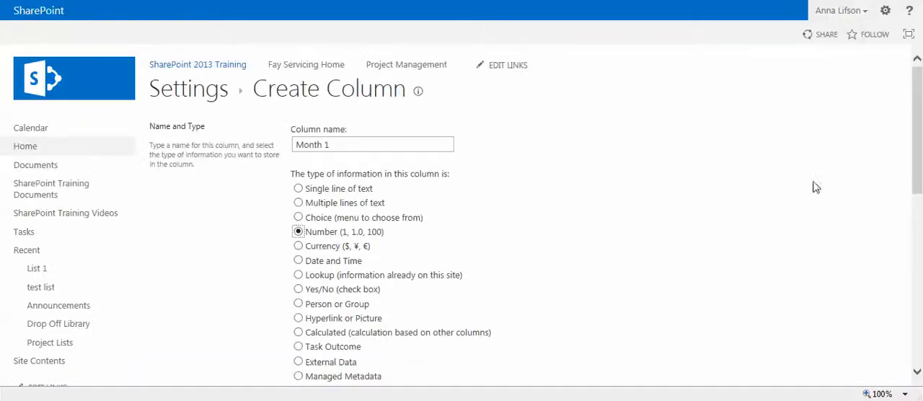
scroll("down", 3)
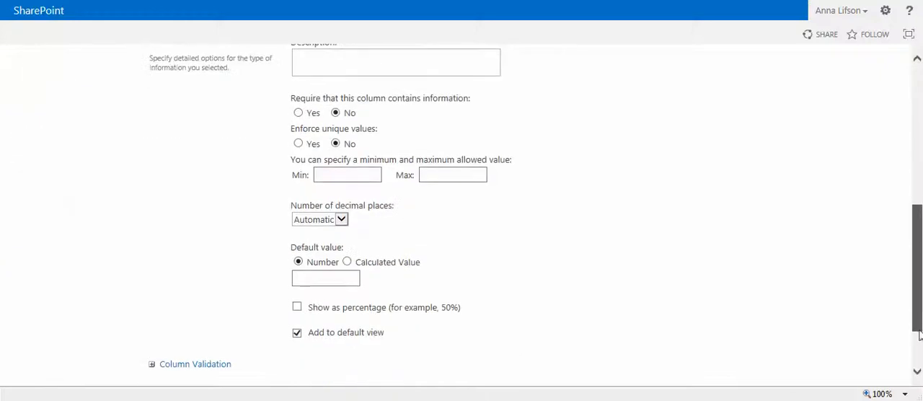
scroll("down", 3)
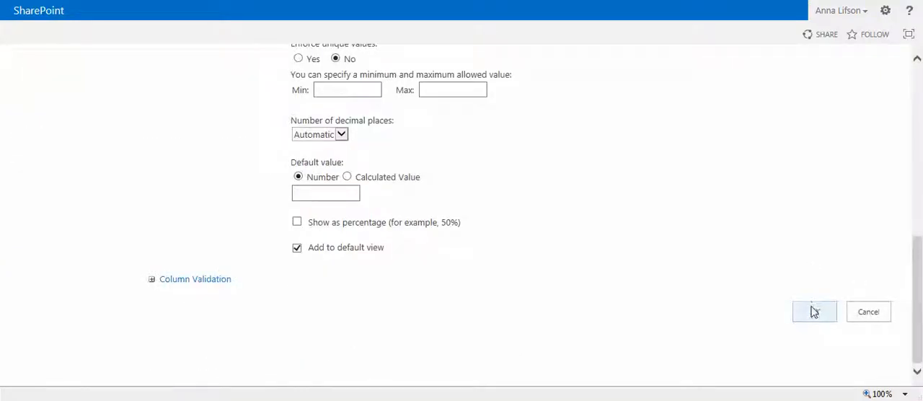
left_click(814, 312)
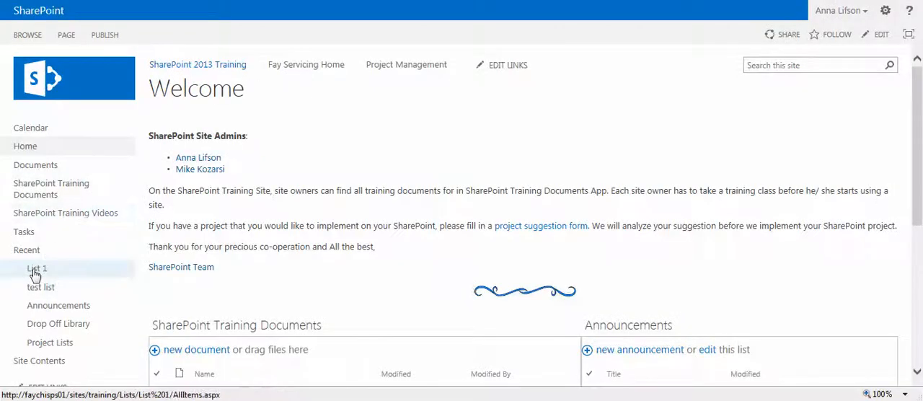
Step: Open List 1 in Quick Edit and add a Month 2 column via the + header
left_click(38, 268)
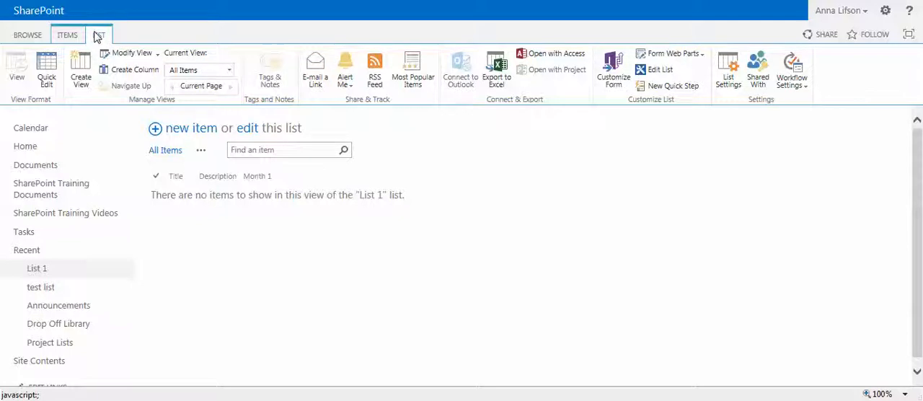
left_click(98, 35)
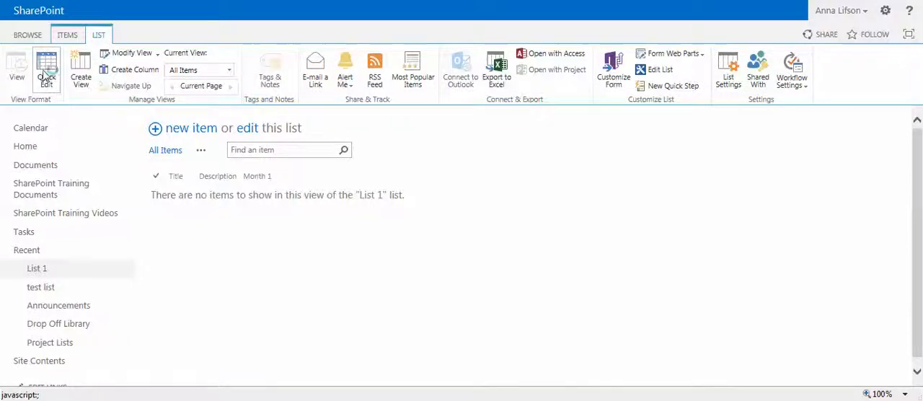
left_click(47, 70)
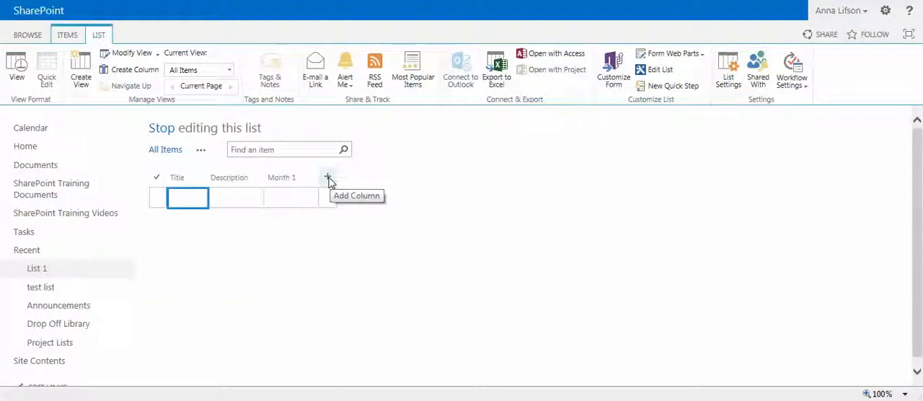
left_click(328, 179)
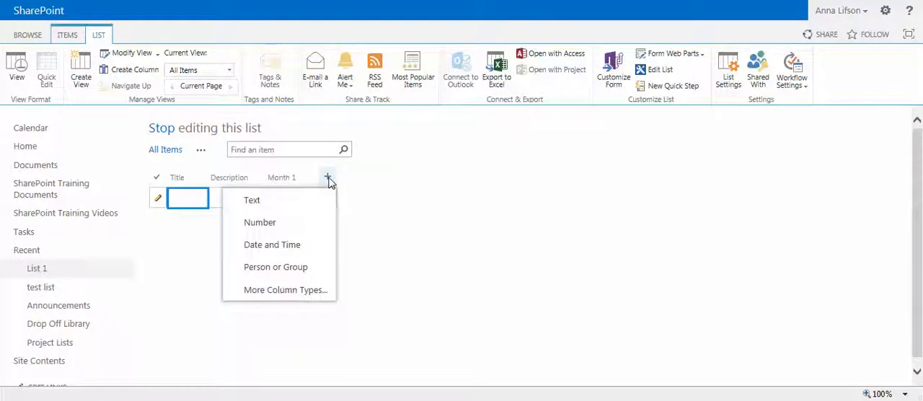
mouse_move(259, 222)
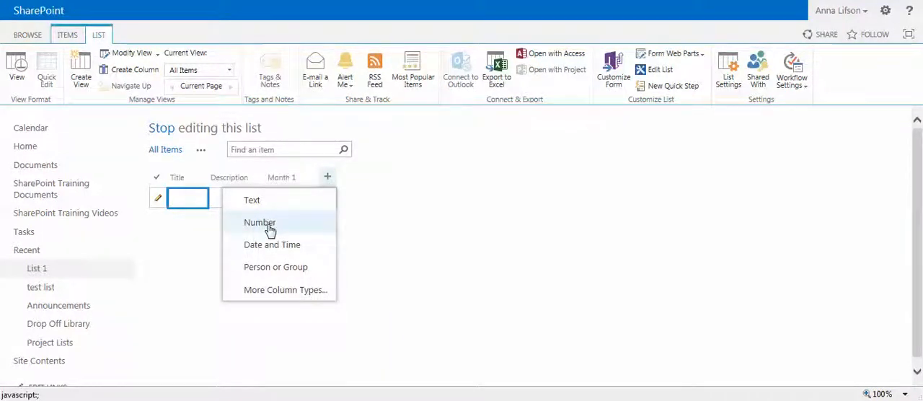
mouse_move(260, 222)
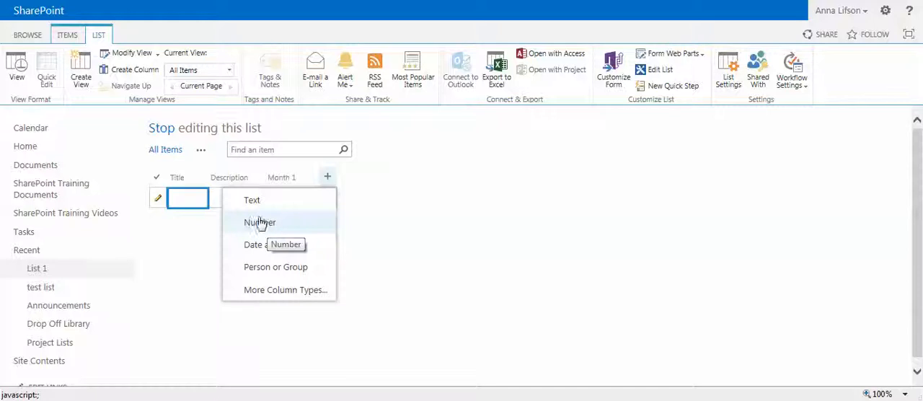
mouse_move(233, 281)
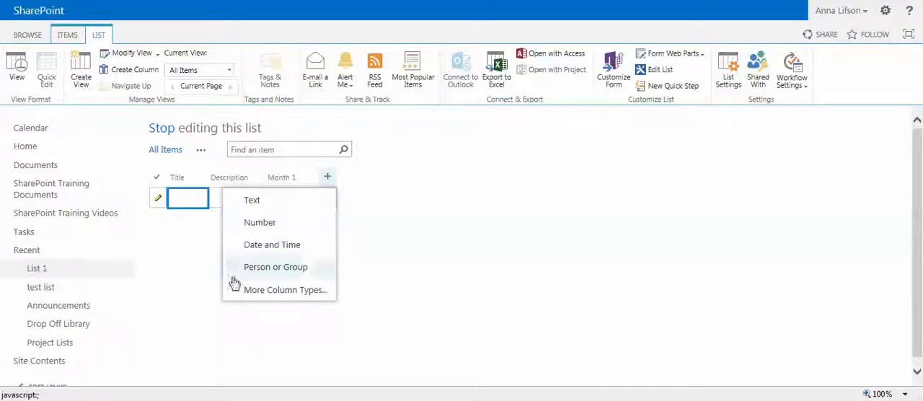
mouse_move(260, 243)
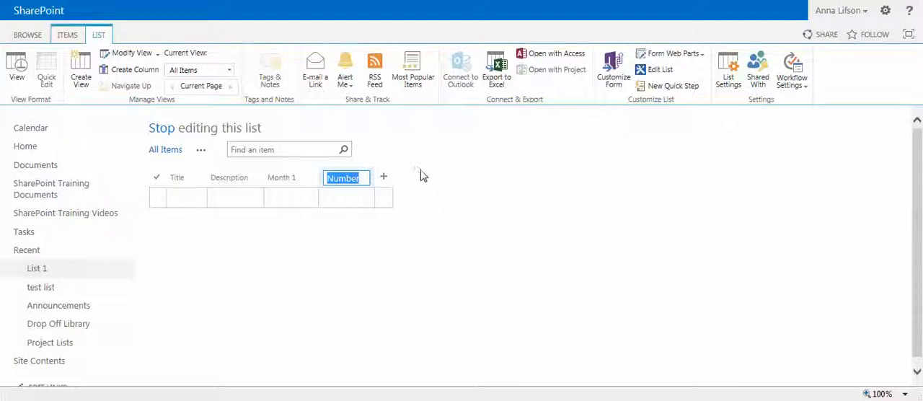
type("Month 2")
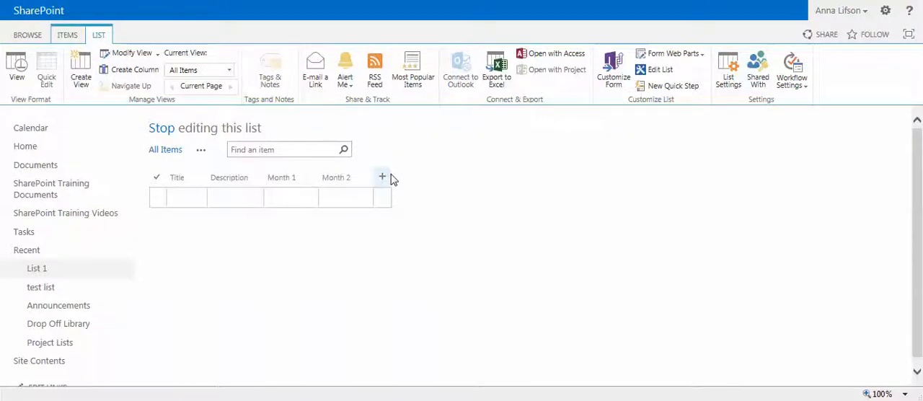
Step: Add a Number column beside Month 2 and review its column header options
left_click(382, 176)
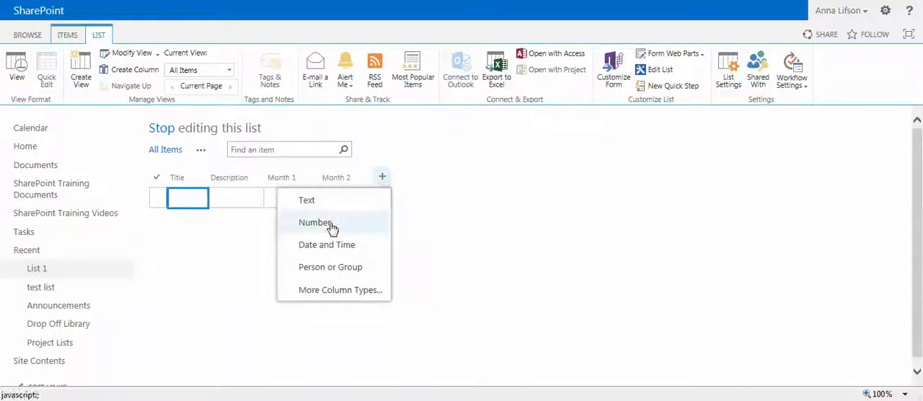
left_click(315, 222)
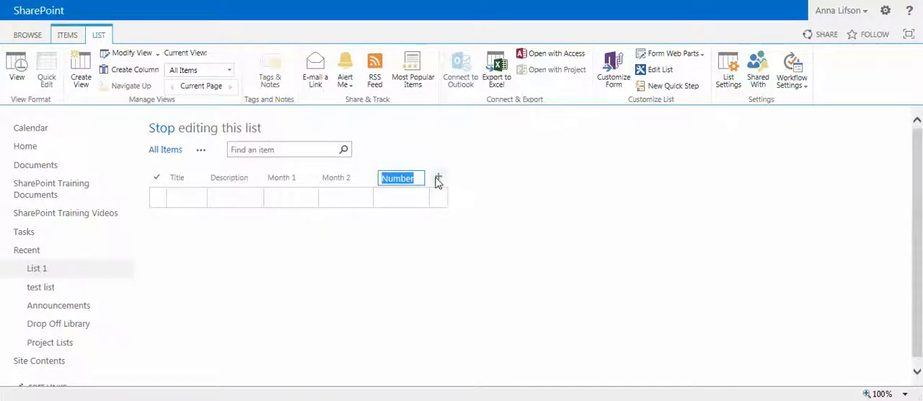
left_click(436, 176)
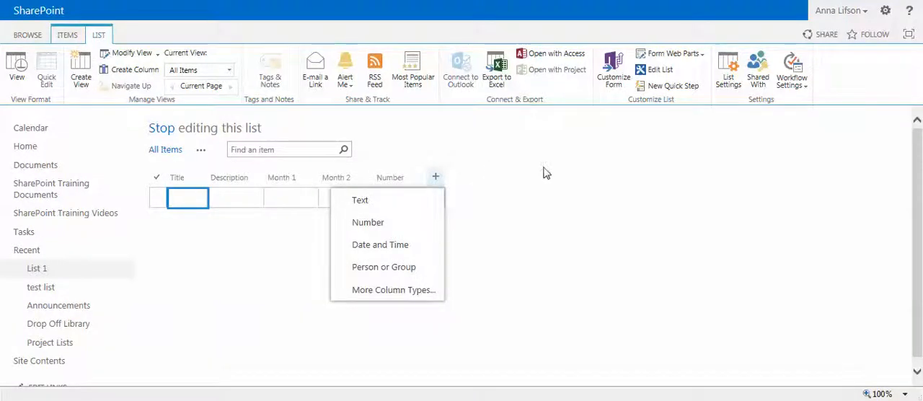
left_click(368, 222)
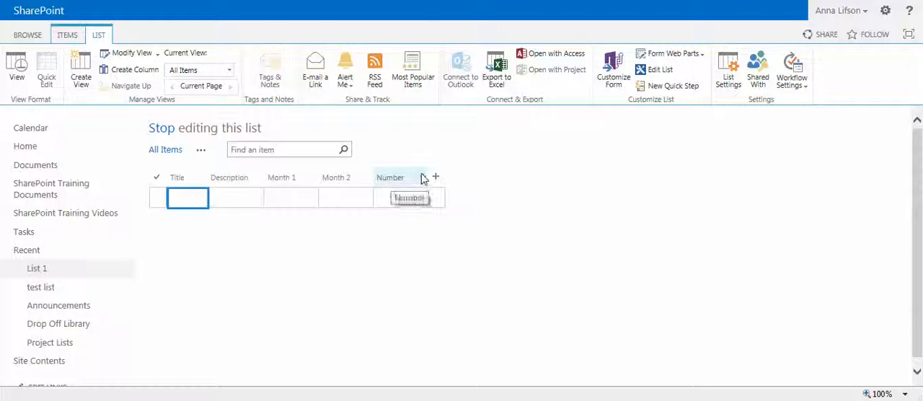
left_click(436, 176)
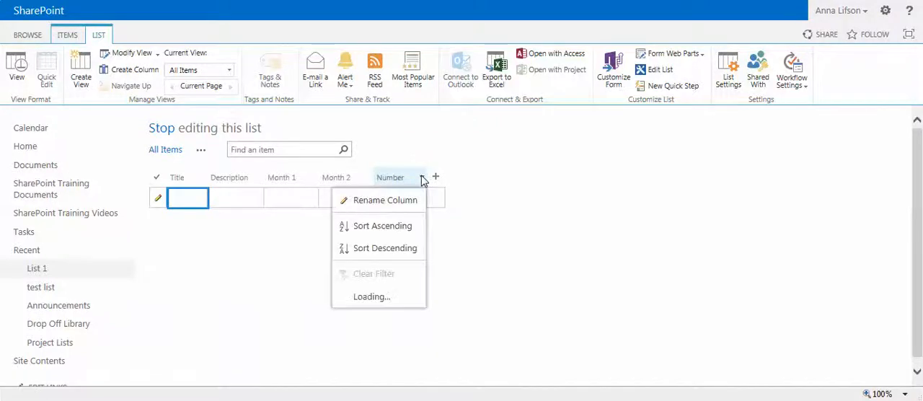
mouse_move(385, 199)
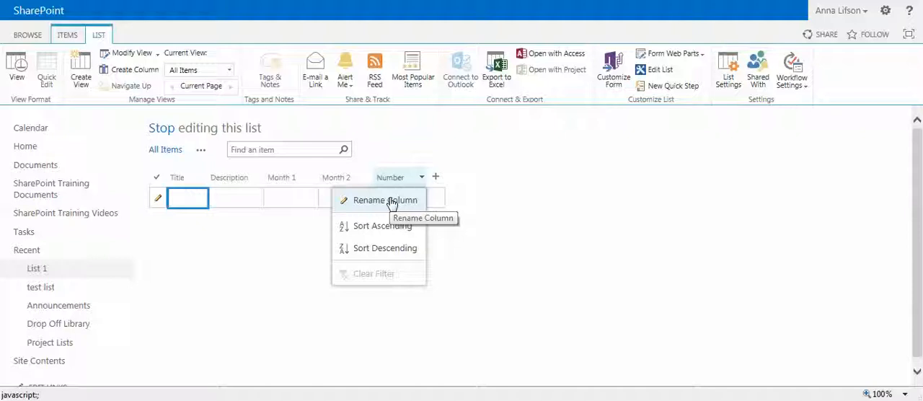
left_click(435, 168)
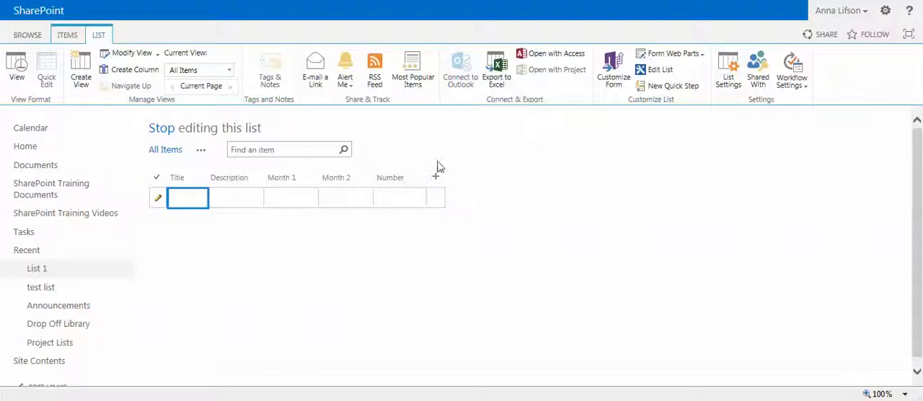
mouse_move(430, 155)
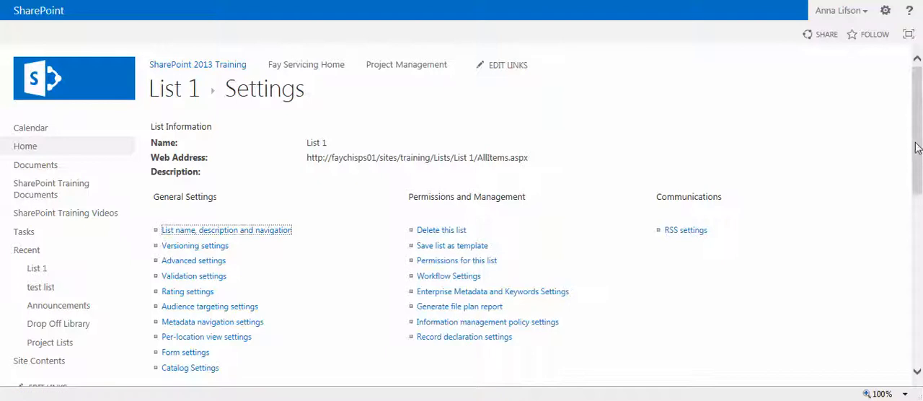
Step: Delete the Number column from List Settings and confirm the permanent deletion
scroll("down", 3)
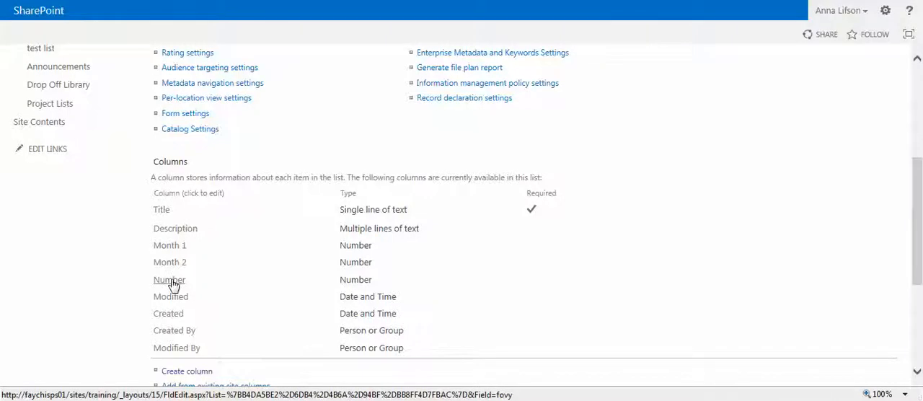
left_click(169, 280)
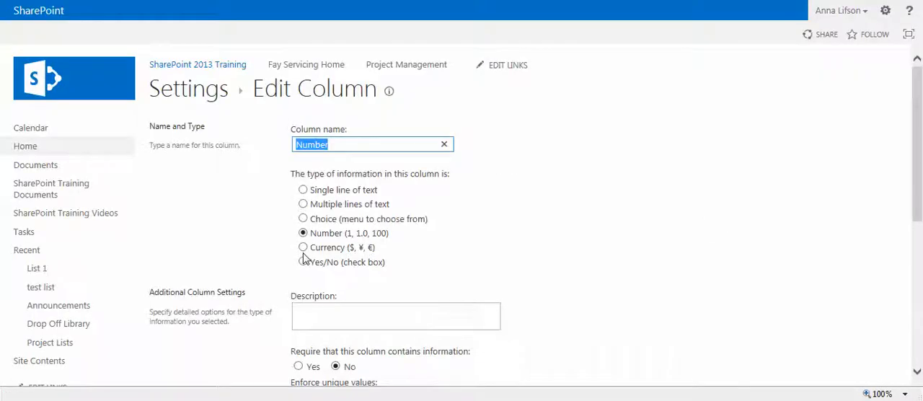
scroll("down", 3)
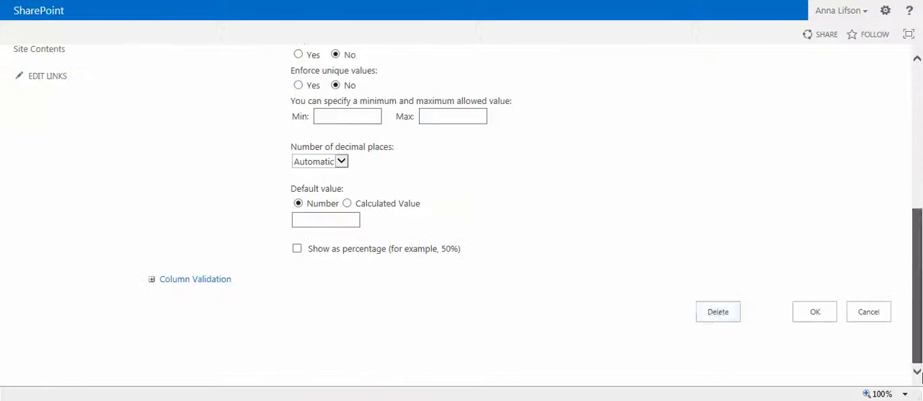
left_click(718, 312)
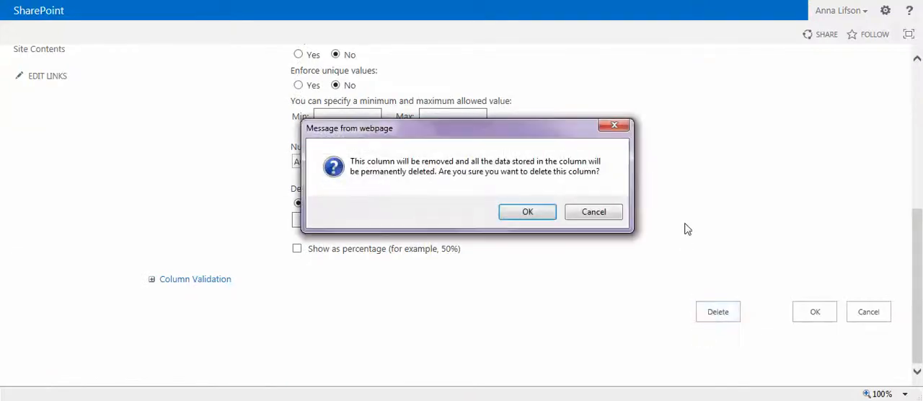
left_click(528, 212)
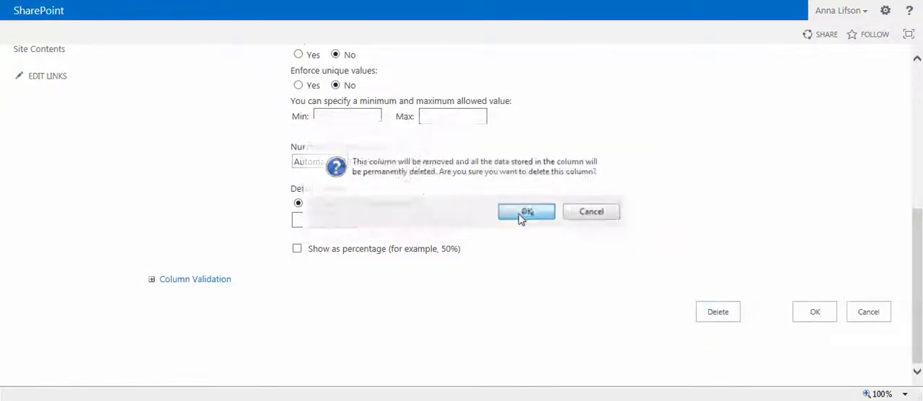
left_click(527, 211)
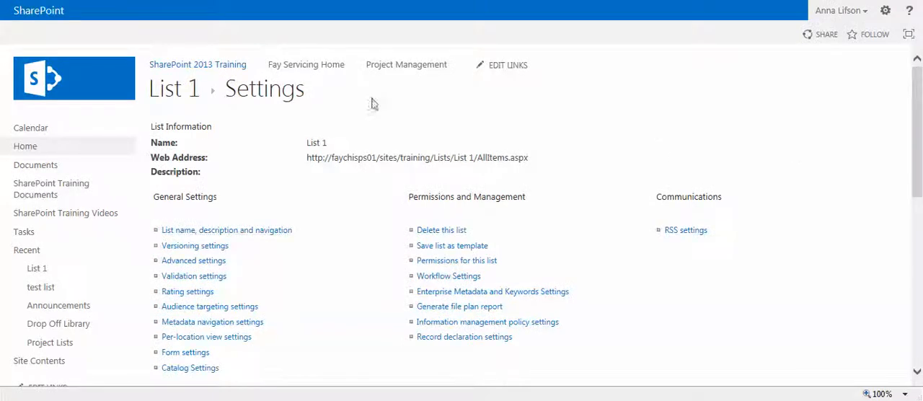
Step: Start a new Calculated column named Total
scroll("down", 3)
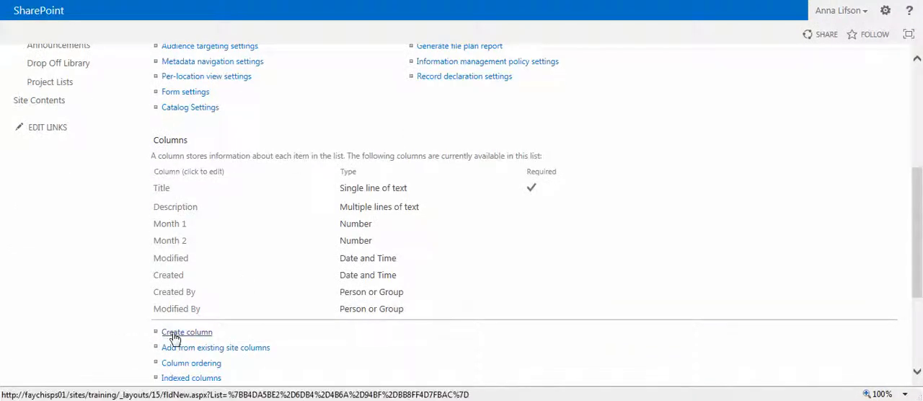
left_click(187, 331)
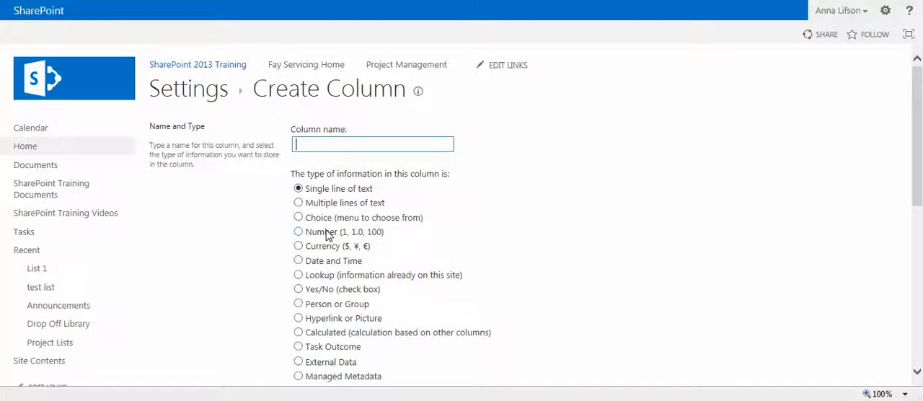
type("Total C")
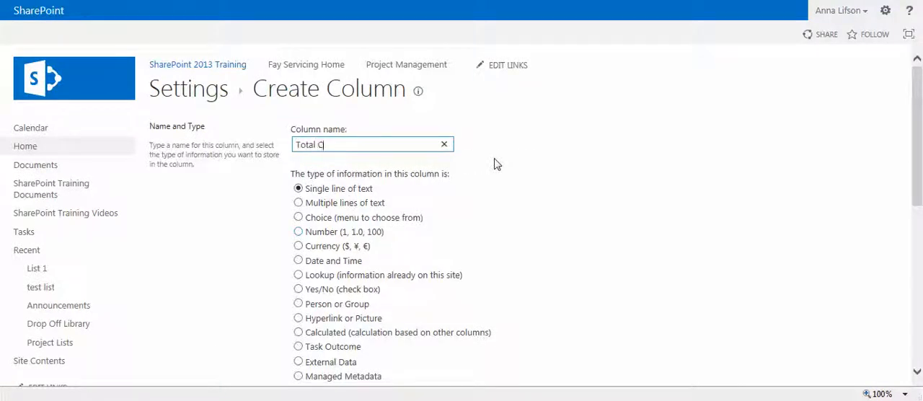
key("Backspace")
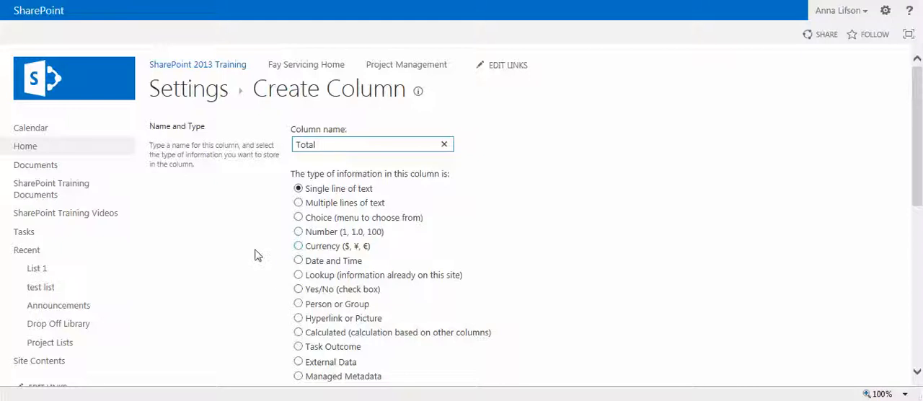
mouse_move(456, 283)
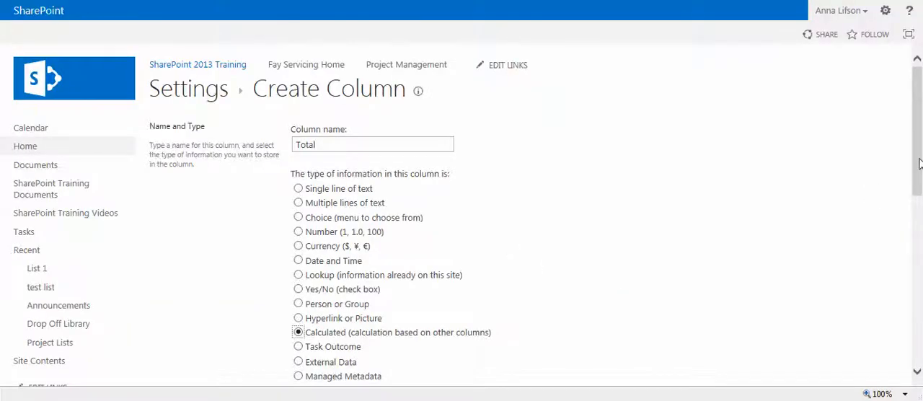
scroll("down", 3)
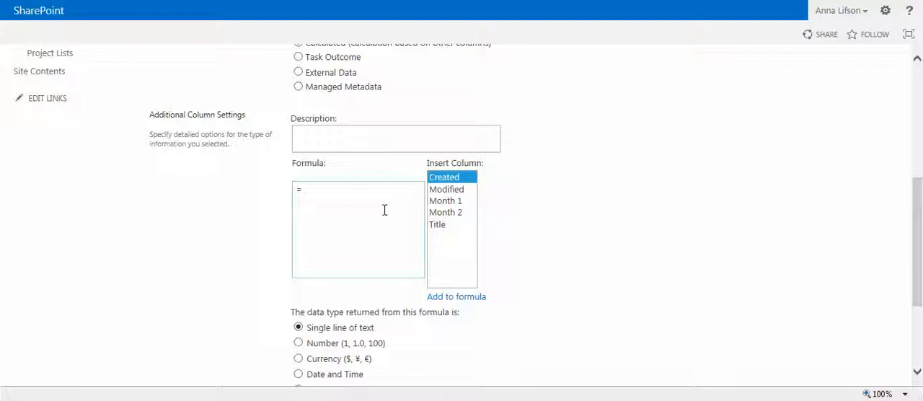
Step: Build the formula [Month 1]+[Month 2], return it as Number, and save the Total column
left_click(444, 201)
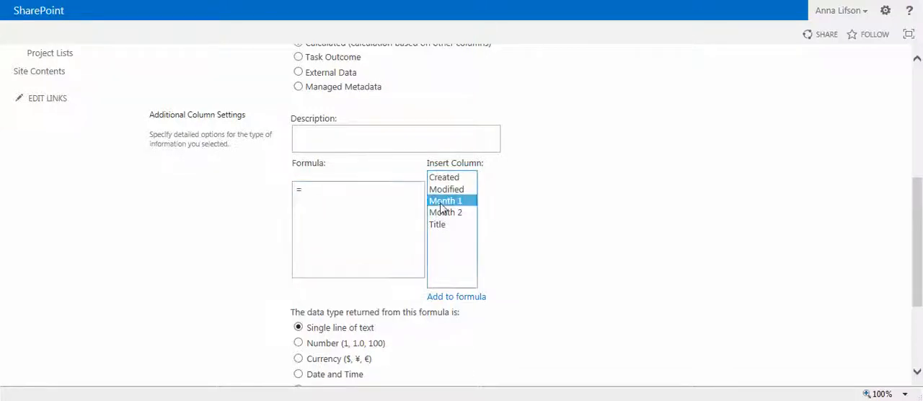
mouse_move(456, 297)
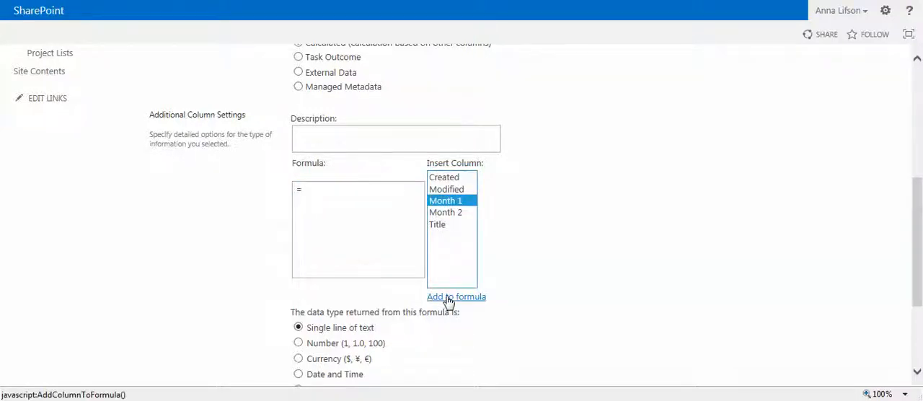
left_click(456, 297)
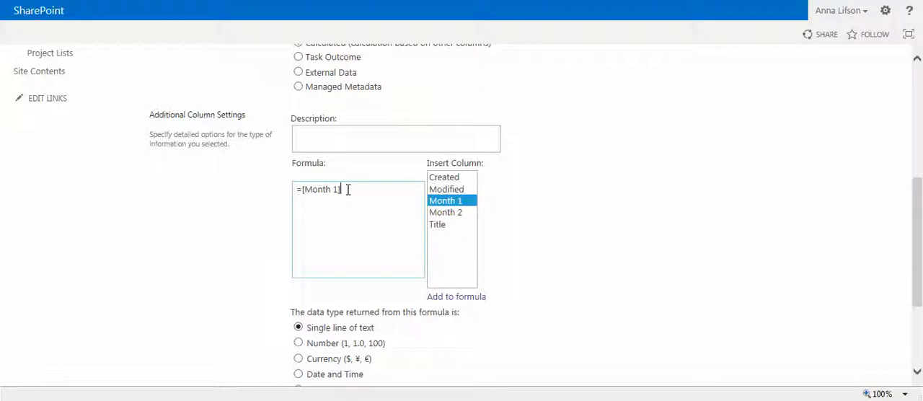
type("+")
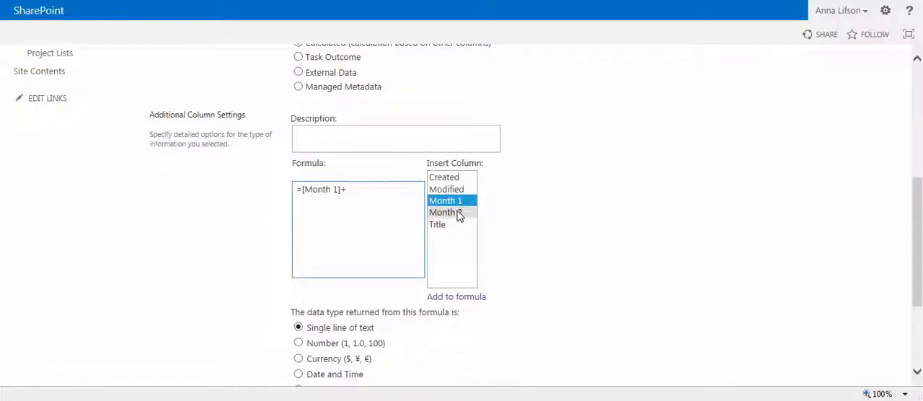
left_click(445, 212)
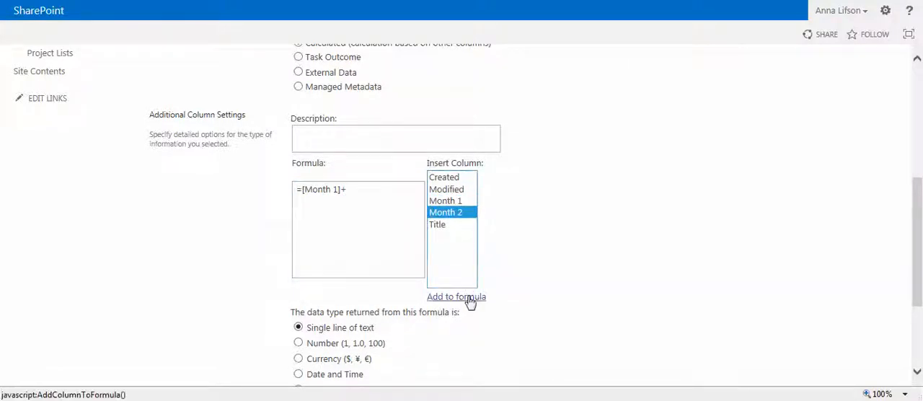
left_click(456, 297)
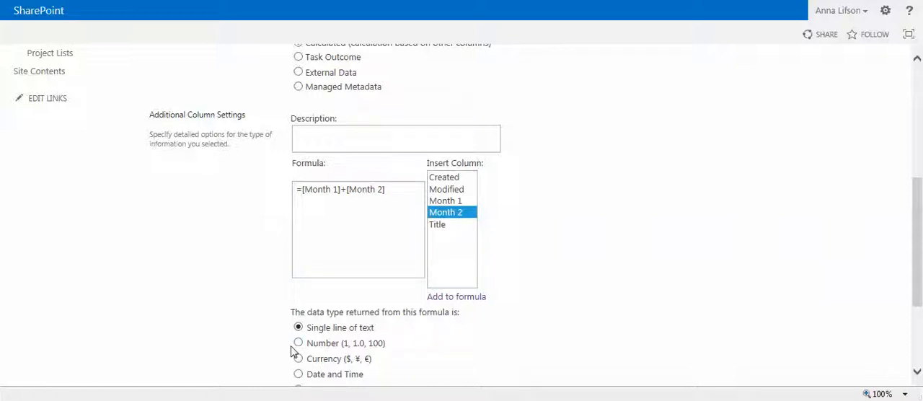
mouse_move(280, 347)
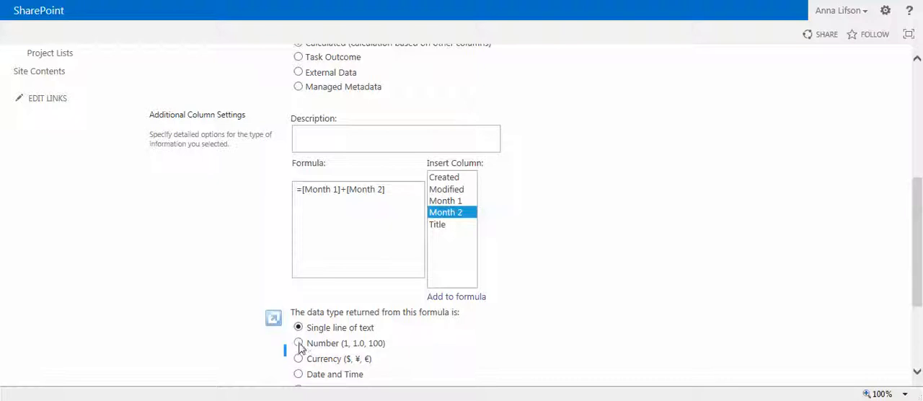
left_click(298, 343)
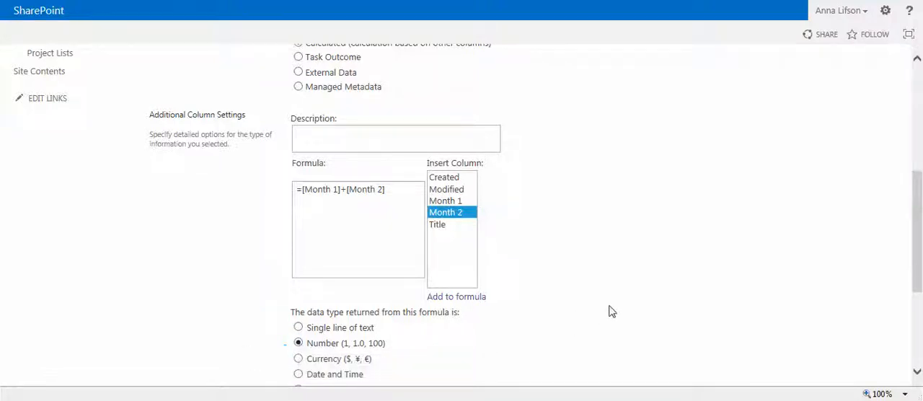
mouse_move(877, 260)
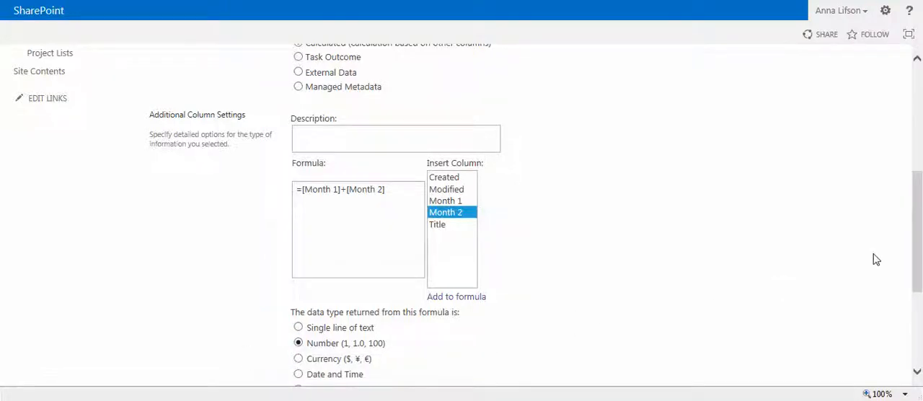
scroll("down", 3)
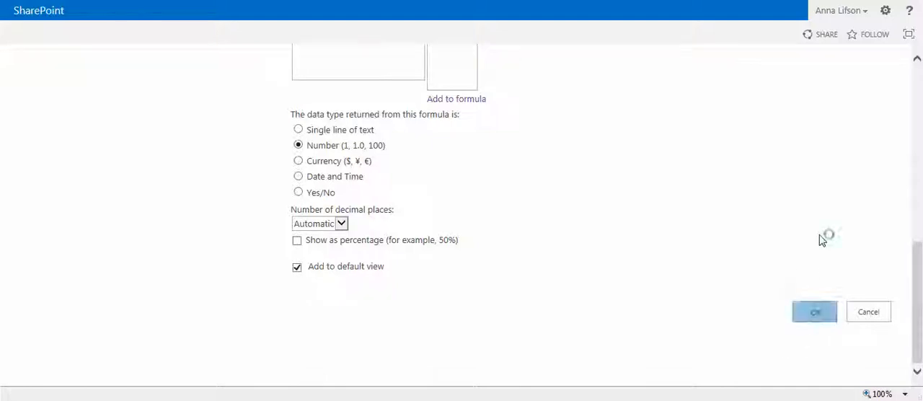
left_click(815, 311)
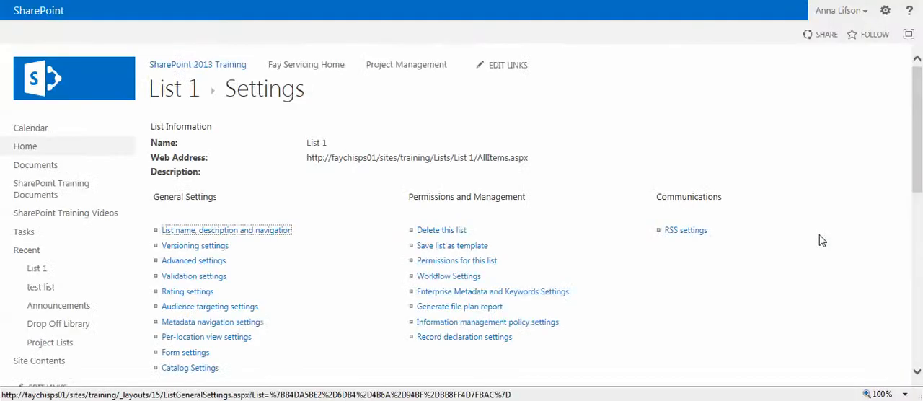
mouse_move(65, 214)
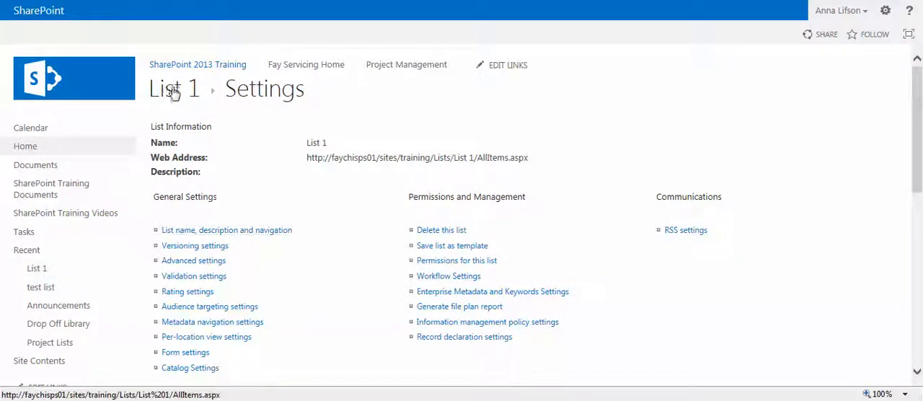
Step: Return to List 1, switch to Quick Edit and start a new column from the + header
left_click(173, 88)
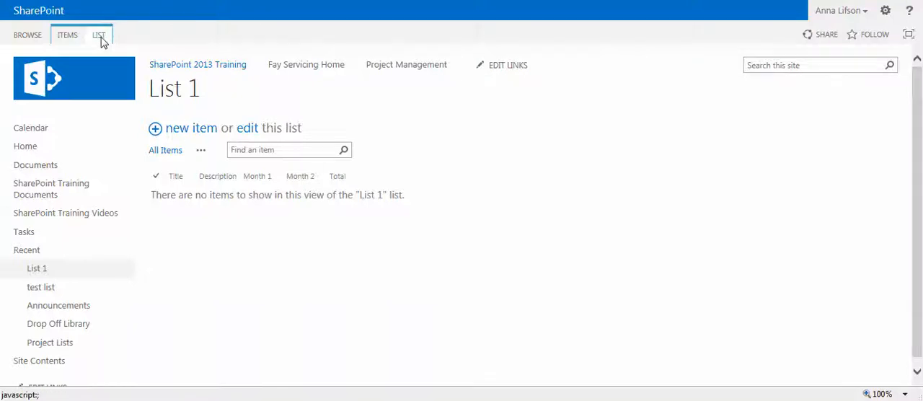
left_click(98, 35)
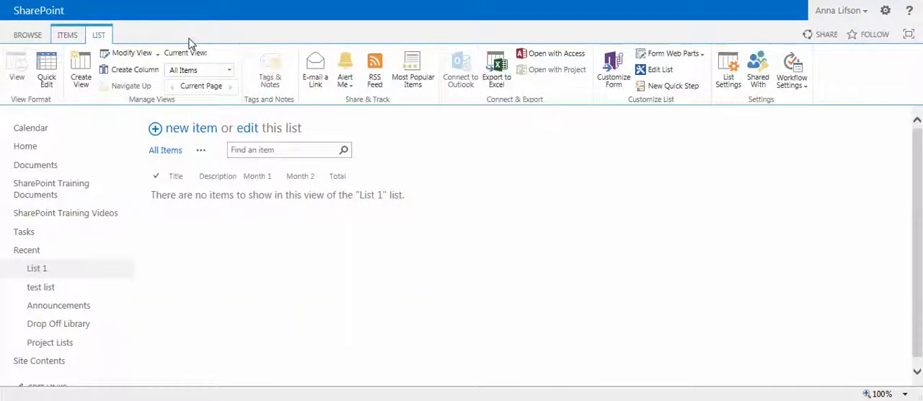
mouse_move(46, 69)
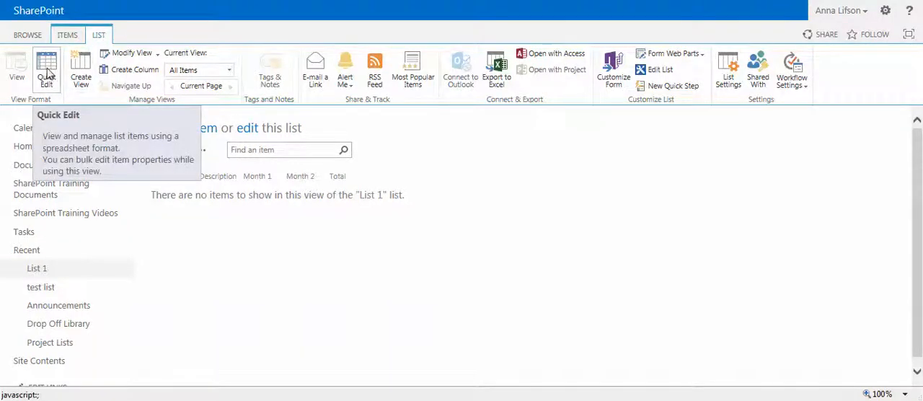
left_click(46, 69)
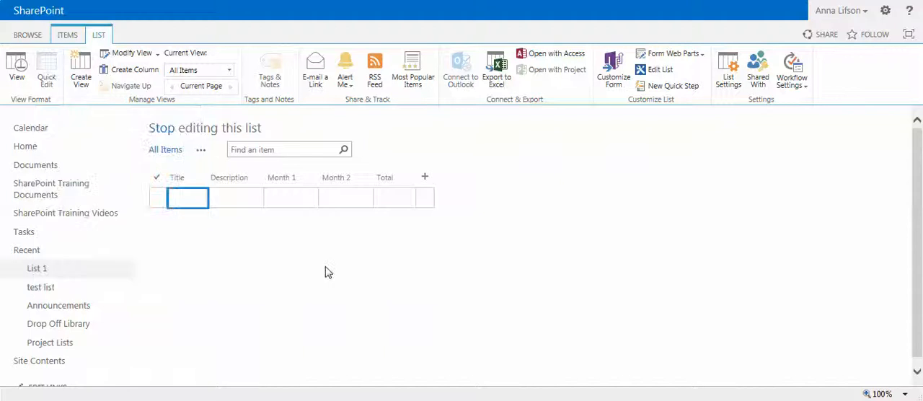
mouse_move(263, 216)
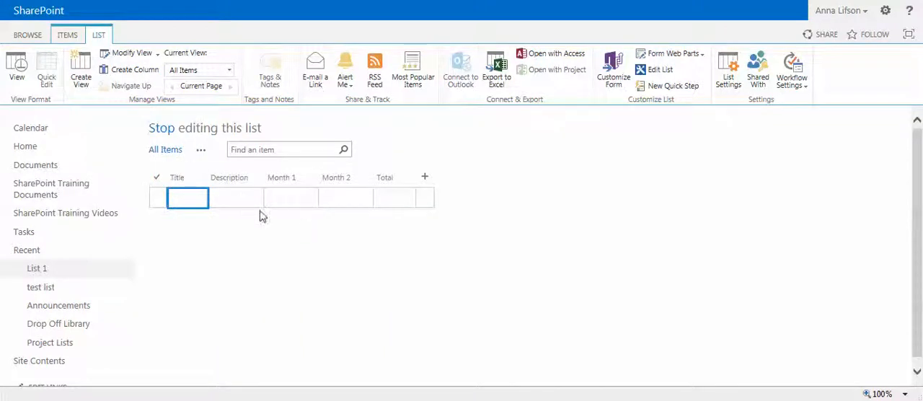
mouse_move(454, 199)
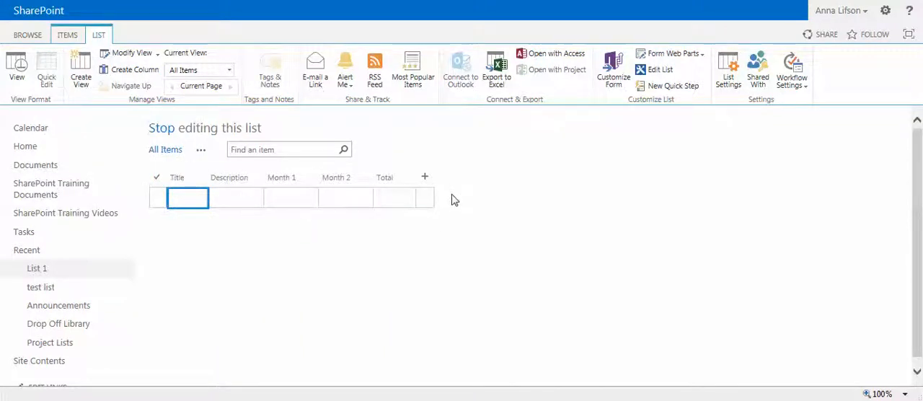
mouse_move(424, 177)
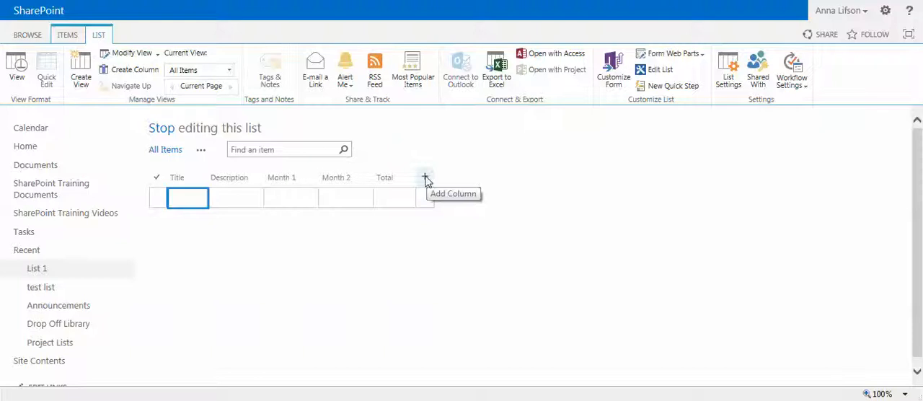
left_click(425, 177)
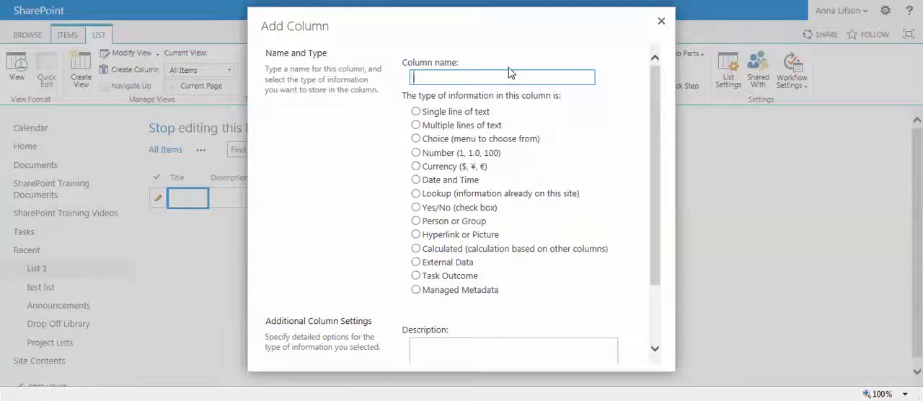
Step: Name the column Status, make it a Choice column with Steady and Not Steady
type("Status")
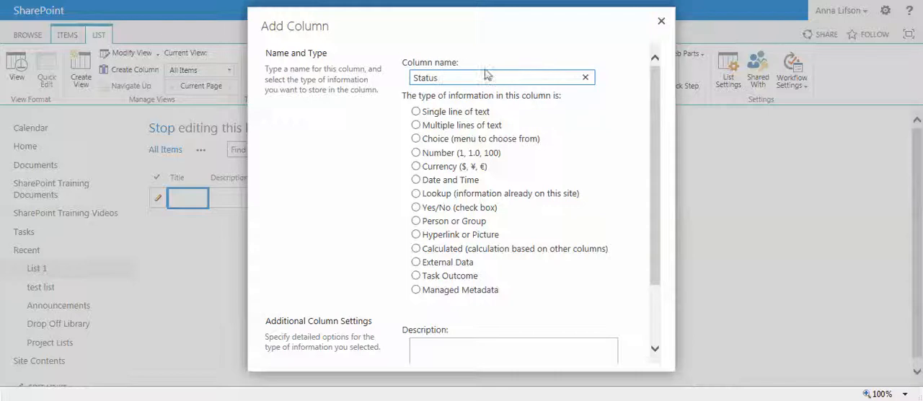
left_click(416, 138)
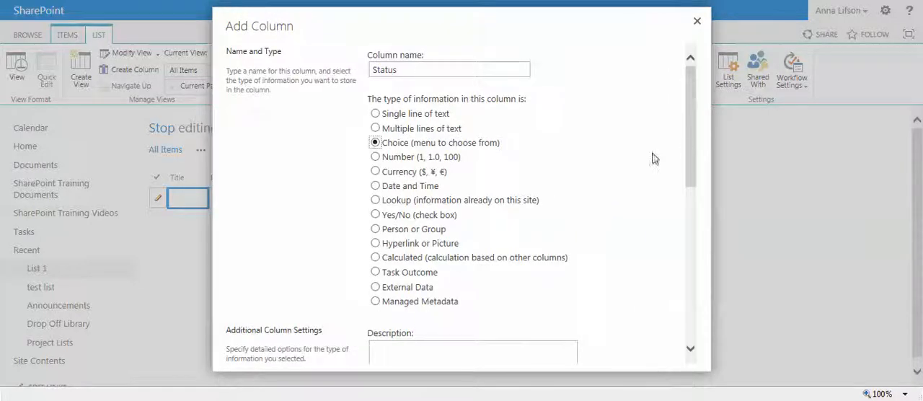
scroll("down", 3)
type("N")
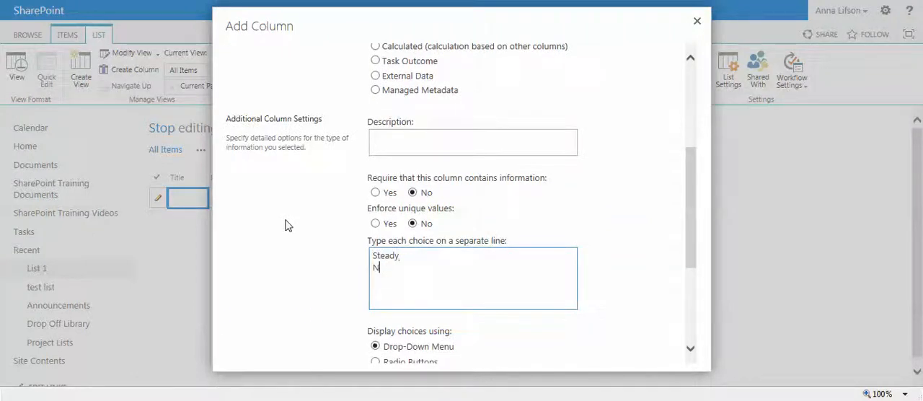
type("ot Steady")
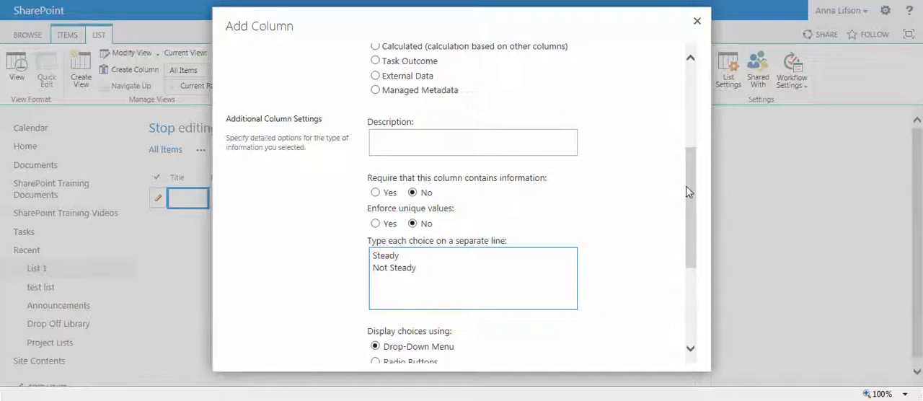
Step: Show the choices as Radio Buttons, clear the default value, and create the column
scroll("down", 3)
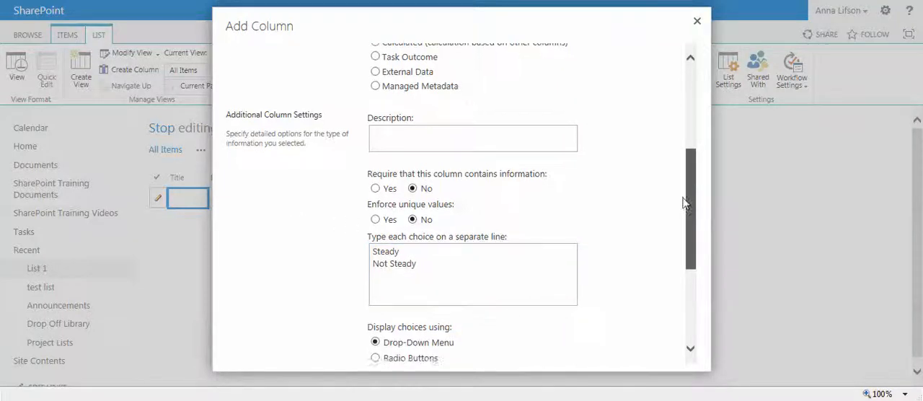
scroll("down", 3)
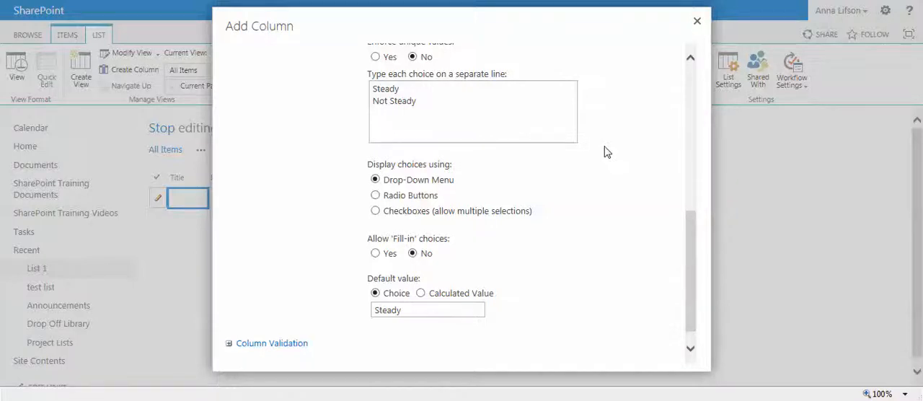
mouse_move(425, 189)
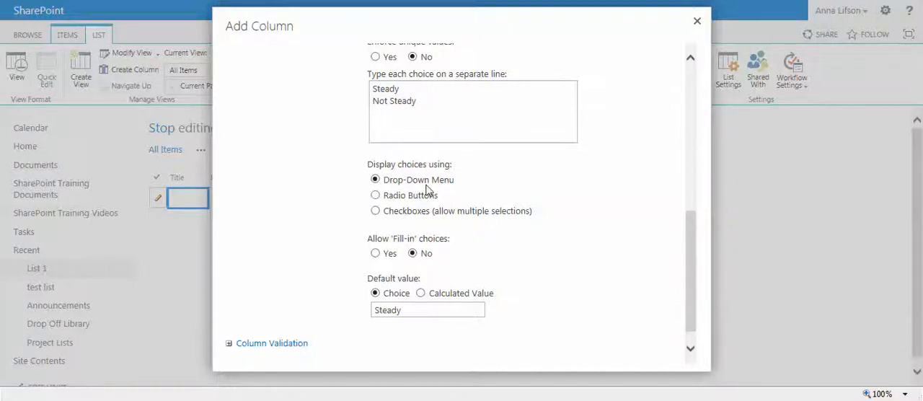
mouse_move(375, 216)
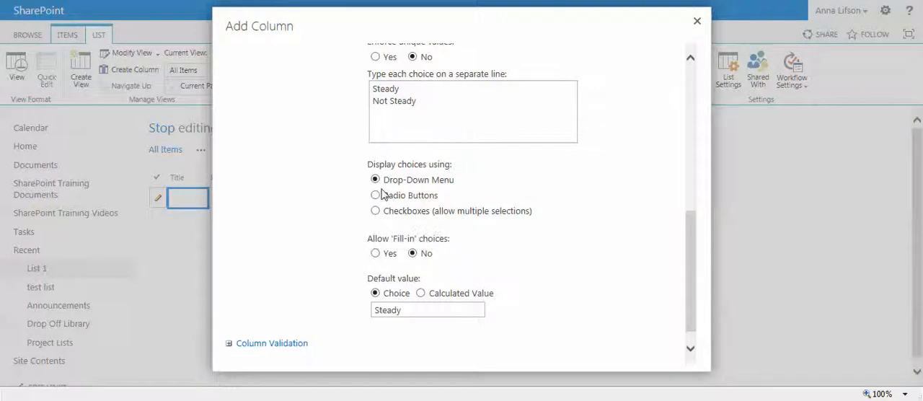
left_click(375, 195)
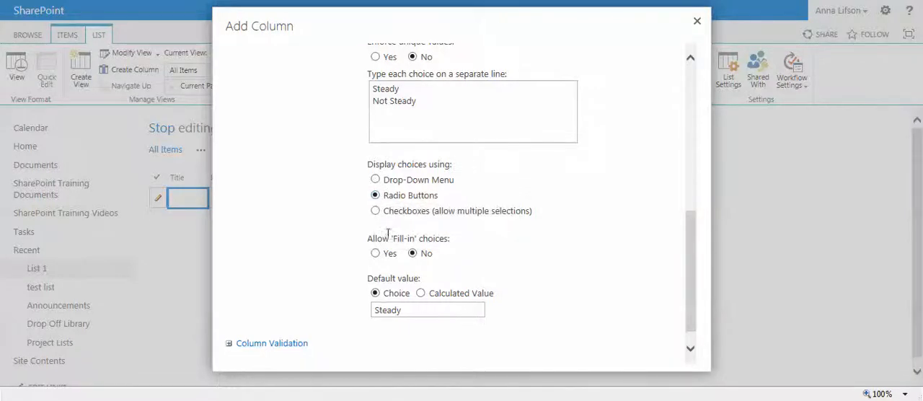
left_click(427, 309)
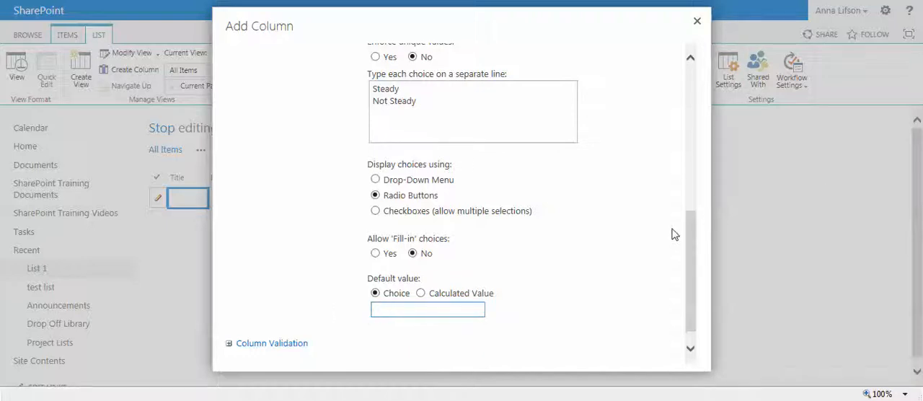
scroll("down", 3)
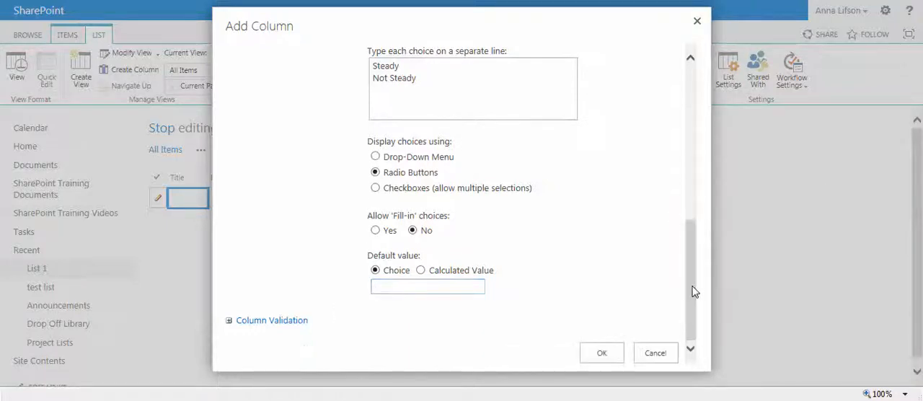
left_click(602, 352)
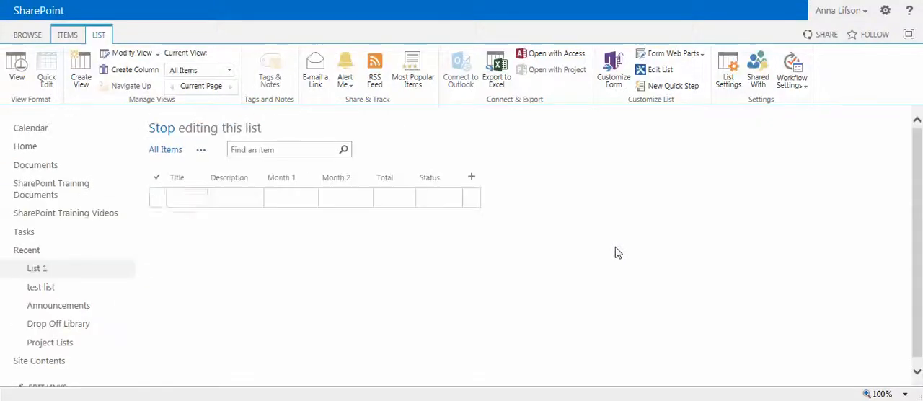
Step: Show List 1's Settings page and its Columns section with Total (calculated) and Status (choice)
left_click(187, 197)
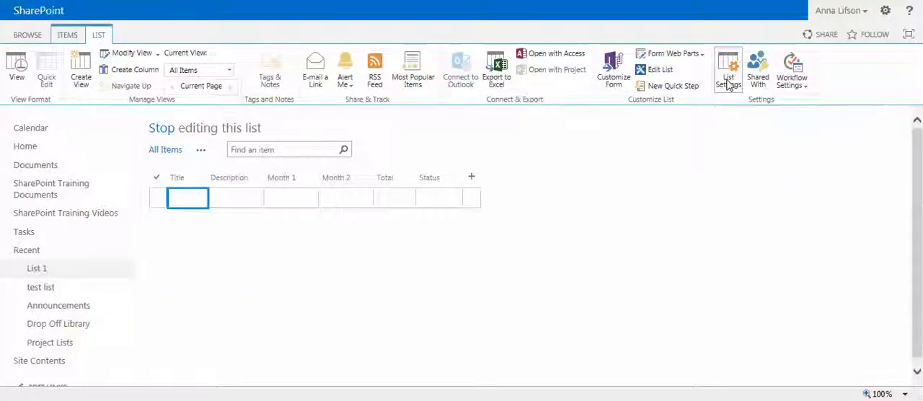
left_click(727, 69)
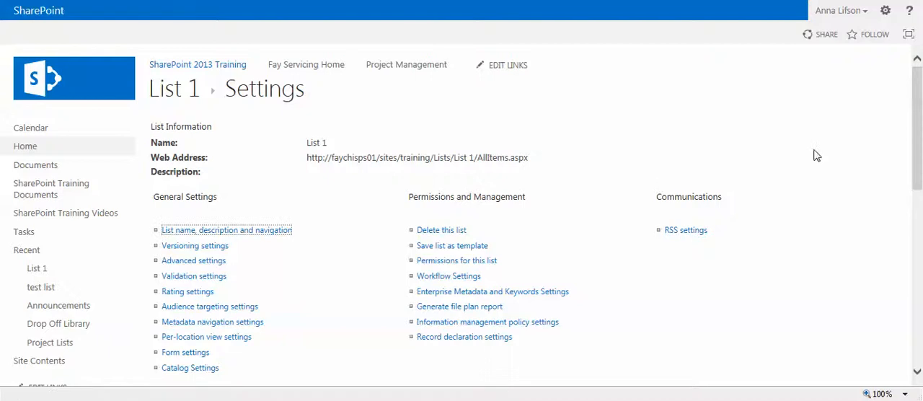
scroll("down", 3)
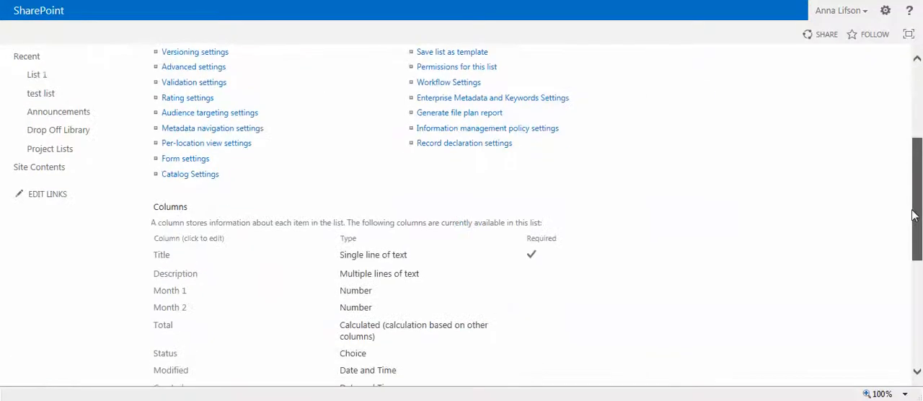
scroll("down", 3)
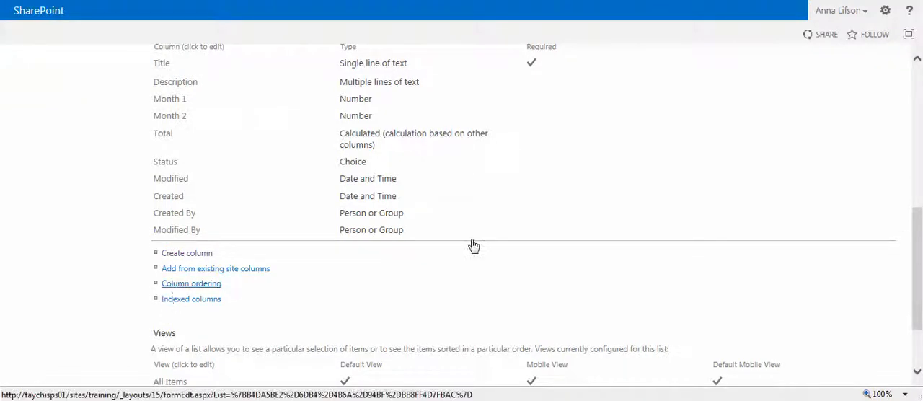
Step: Move Status to position 3, right after Title and Description, leaving Total last
left_click(191, 282)
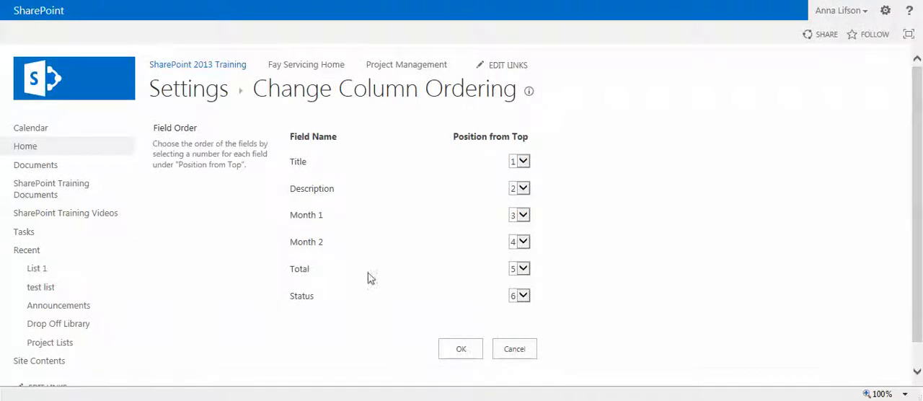
mouse_move(491, 320)
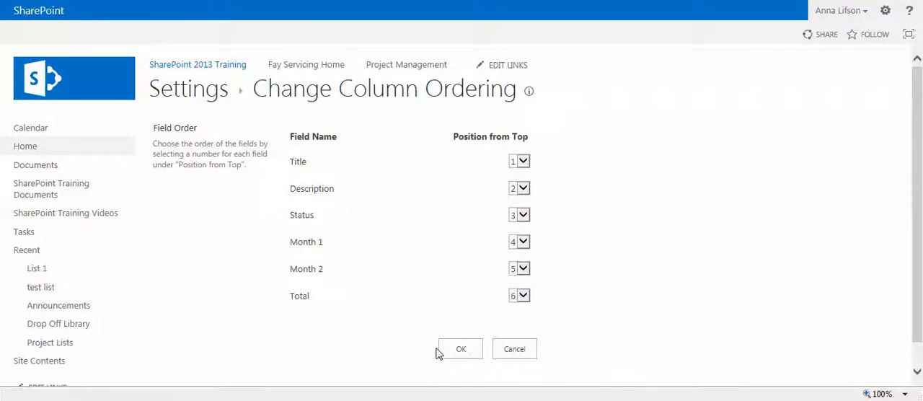
mouse_move(435, 280)
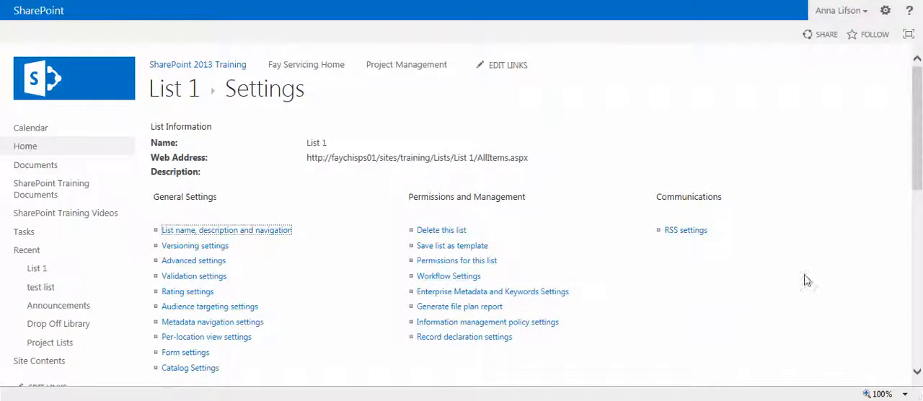
scroll("down", 3)
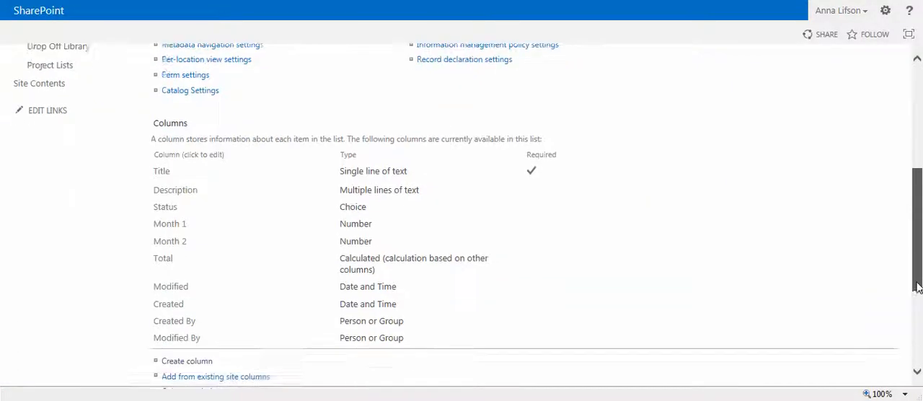
scroll("down", 3)
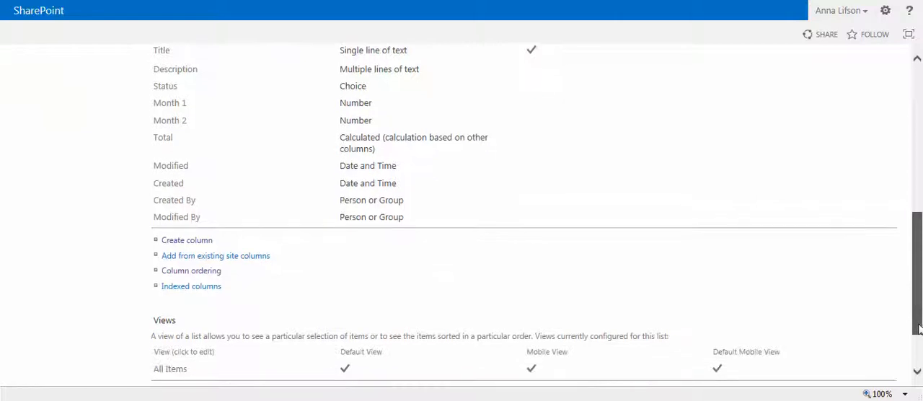
scroll("down", 3)
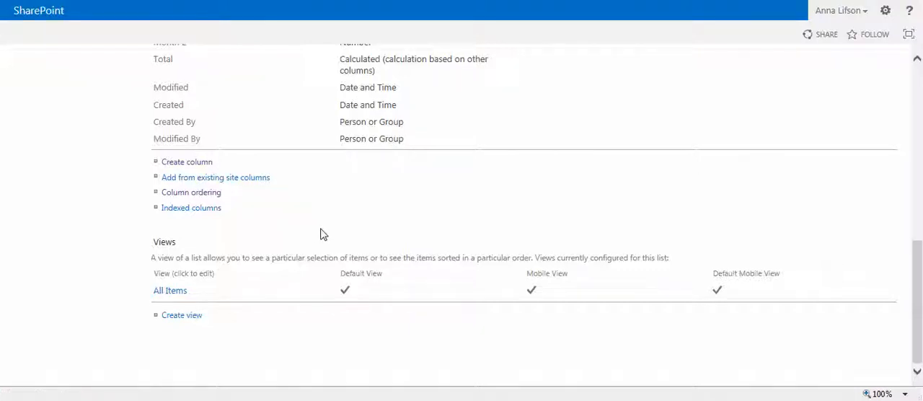
Step: Save the All Items view with mobile access enabled and 3 items per list view web part
left_click(170, 290)
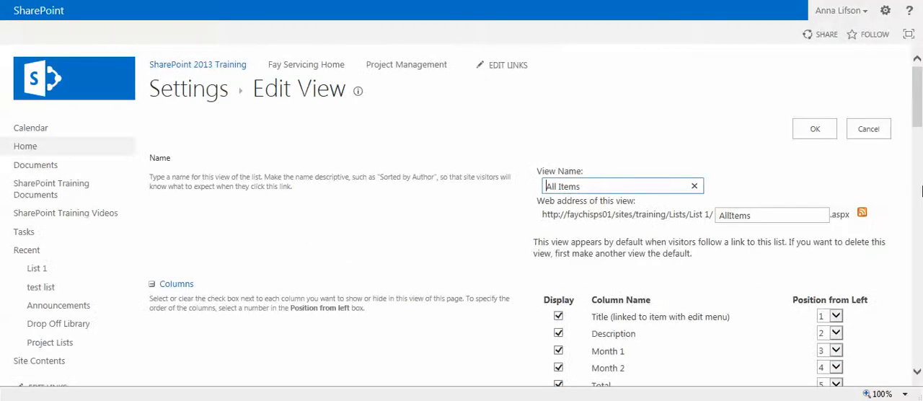
scroll("down", 3)
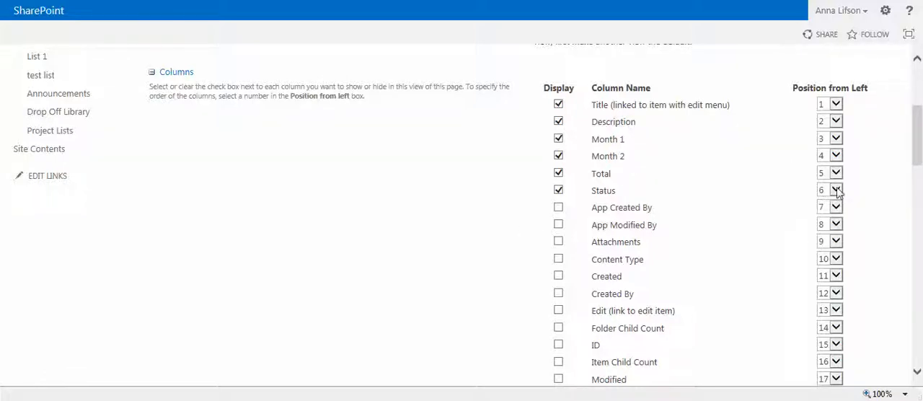
mouse_move(609, 137)
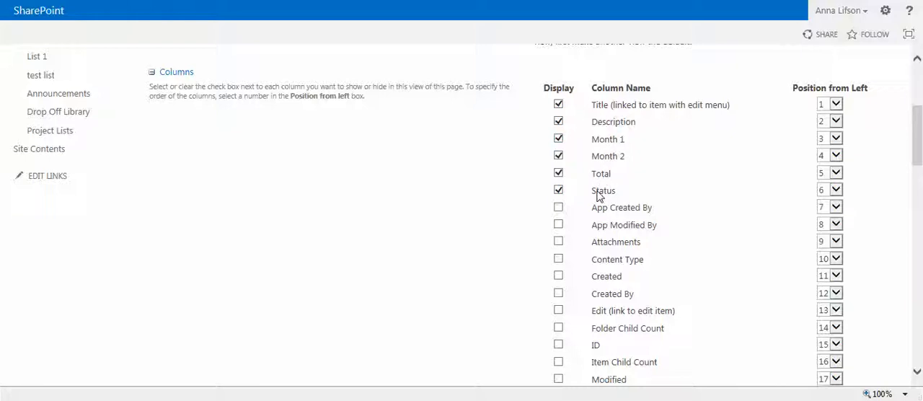
mouse_move(655, 191)
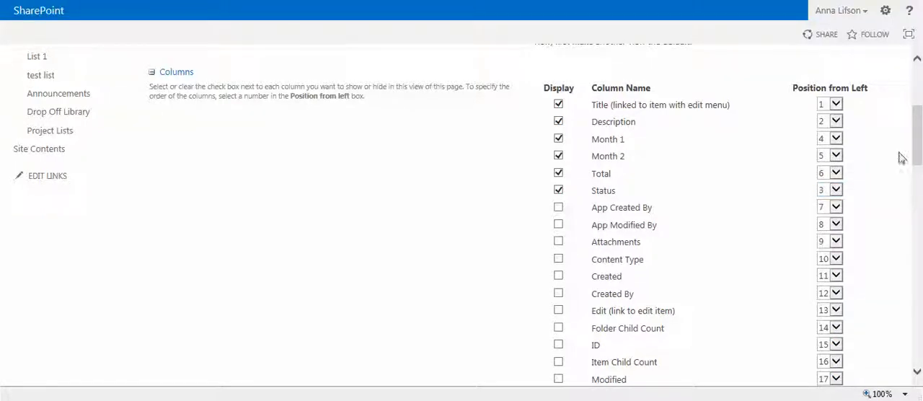
scroll("down", 3)
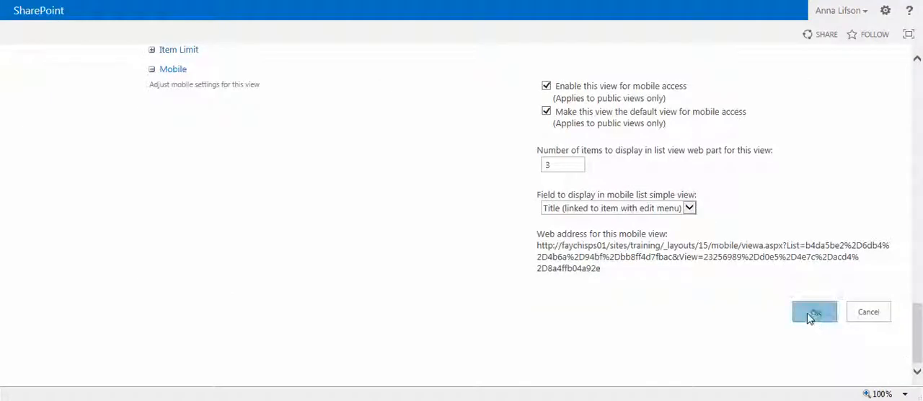
left_click(814, 312)
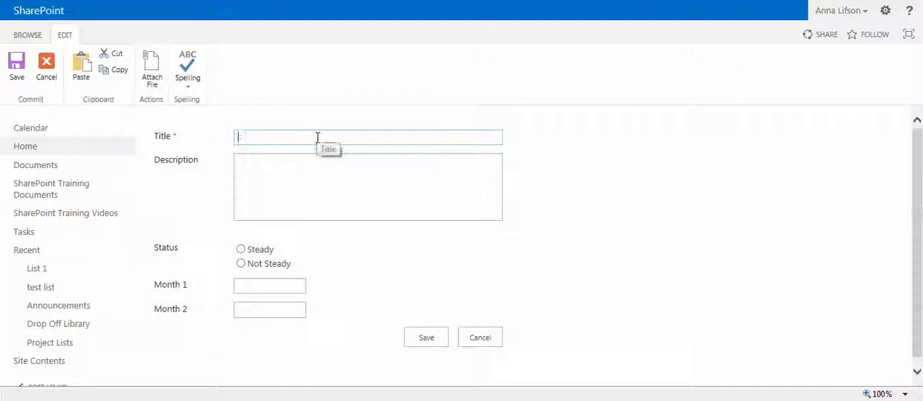
Step: Enter title 'Paying lunch for Mr. CEO' and description 'For his Goff party'
type("p")
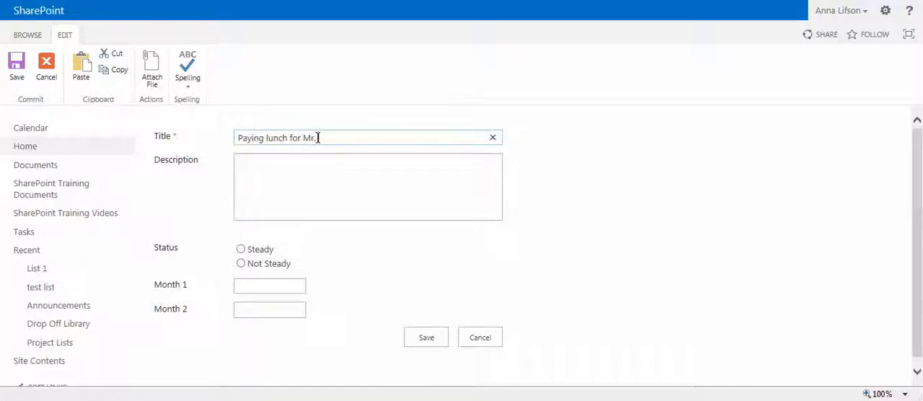
type("CEO")
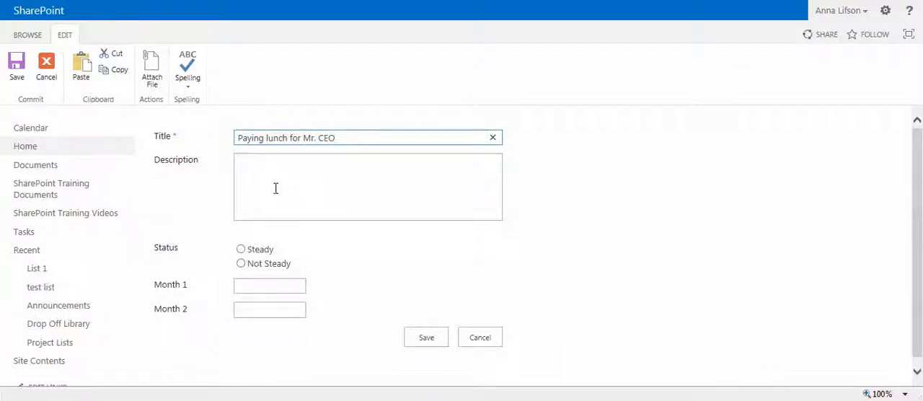
left_click(367, 187)
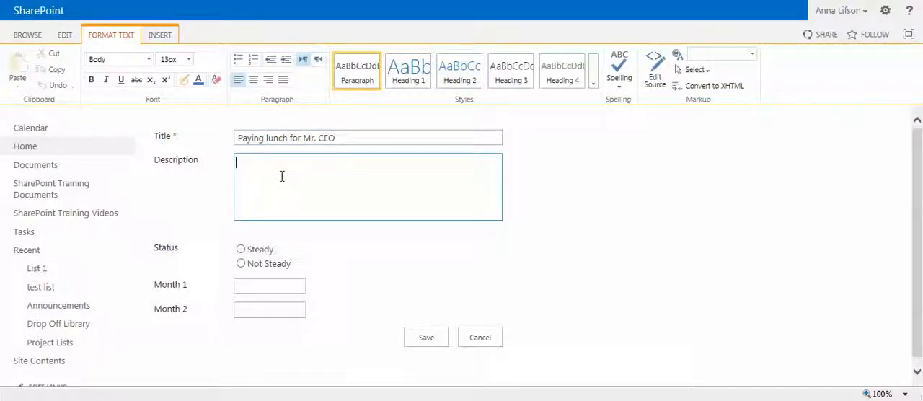
type("For")
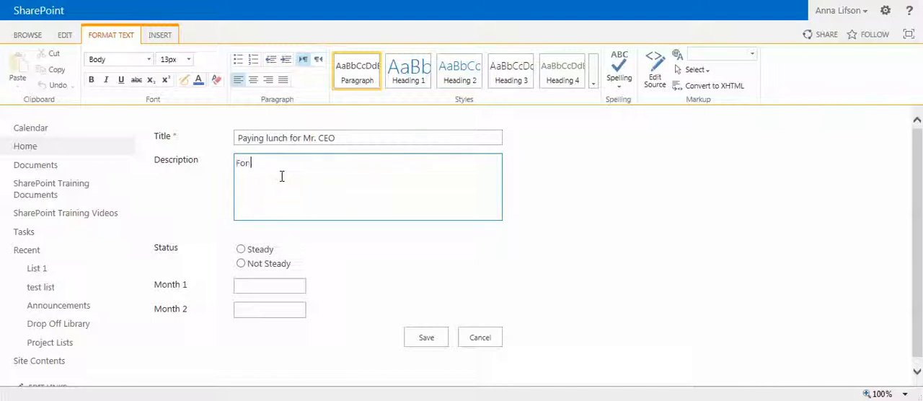
type("his Goff")
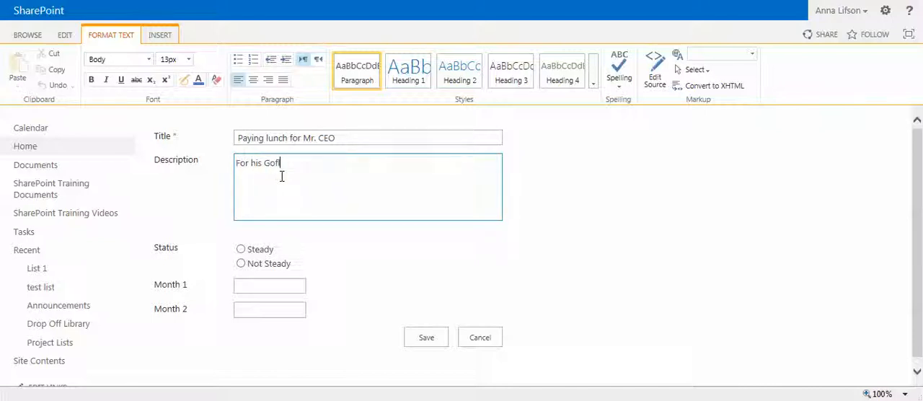
type("party")
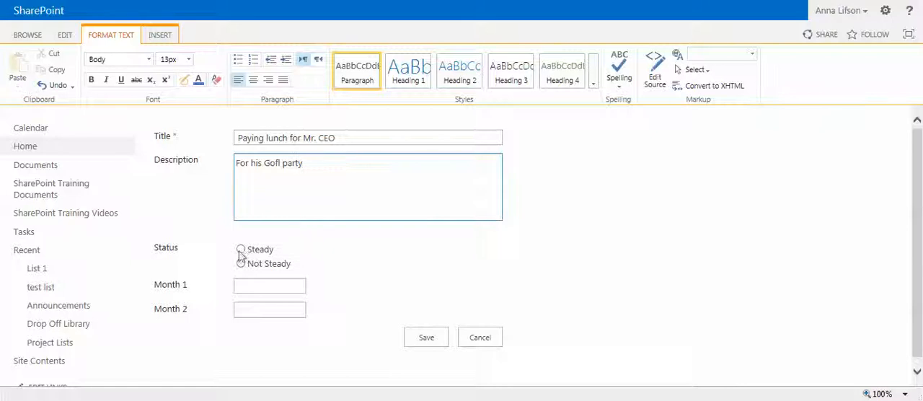
Step: Mark the item Steady with Month 1 of 2 and Month 2 of 3, and save it
left_click(239, 248)
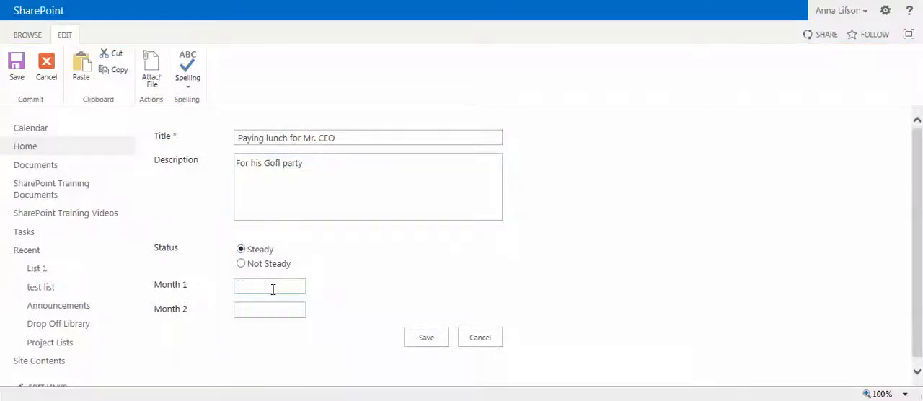
type("2")
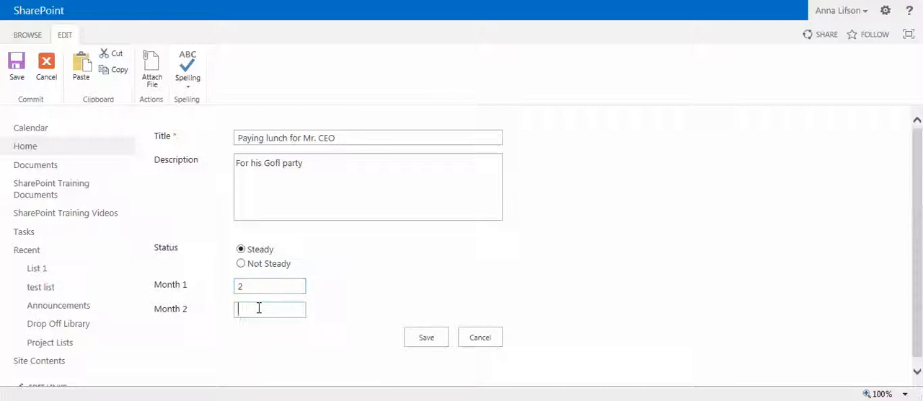
type("3")
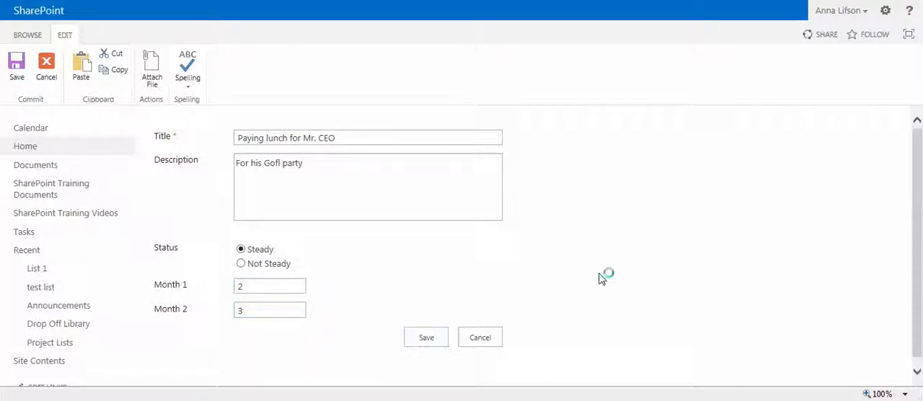
left_click(426, 338)
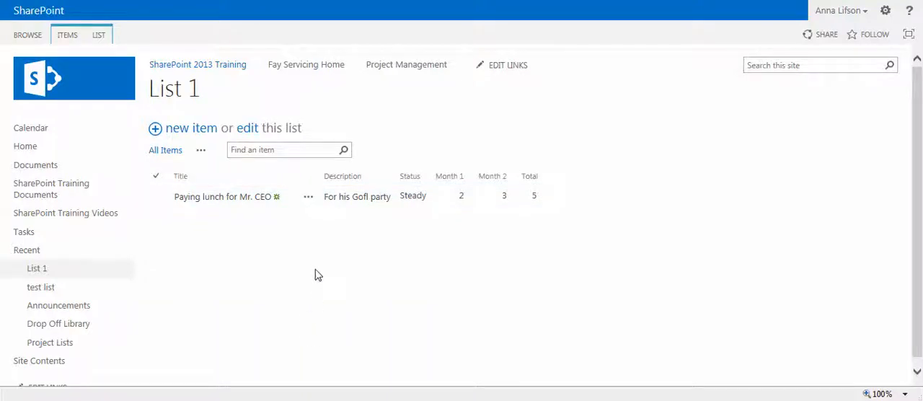
mouse_move(315, 120)
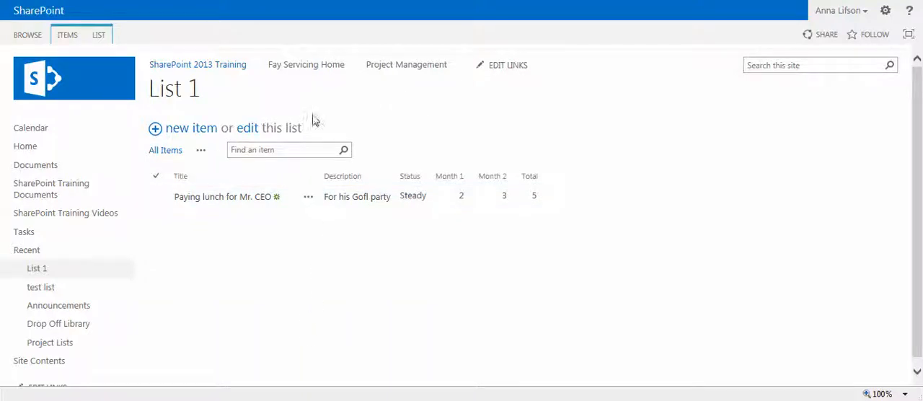
mouse_move(158, 49)
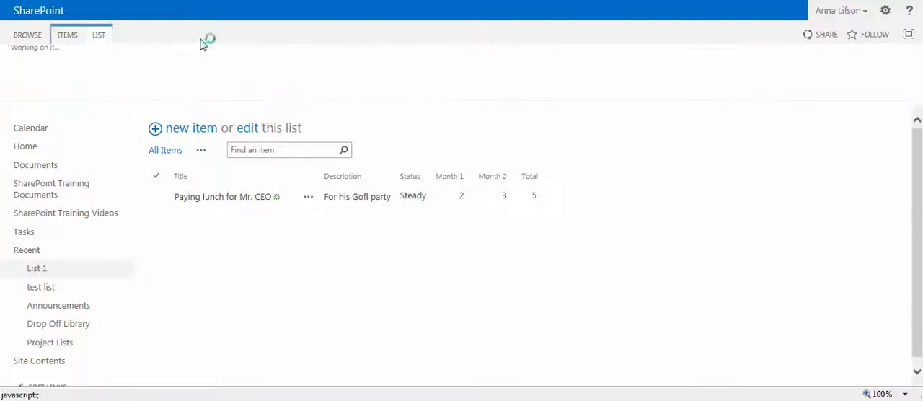
Step: Show the list-level ribbon commands for List 1
left_click(99, 34)
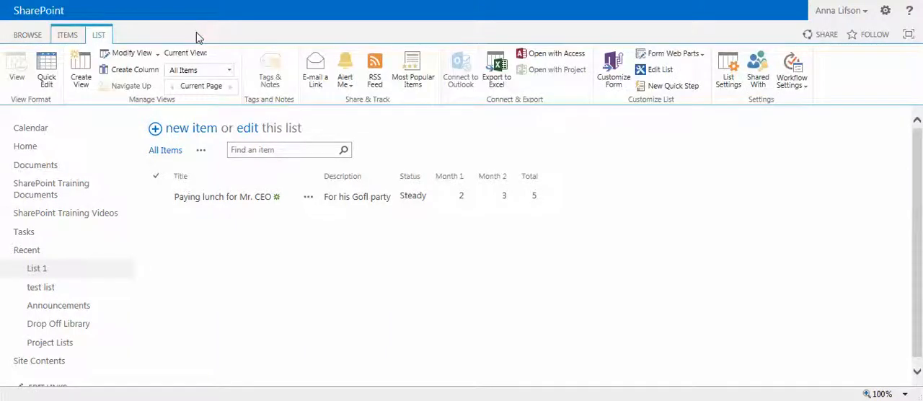
mouse_move(199, 37)
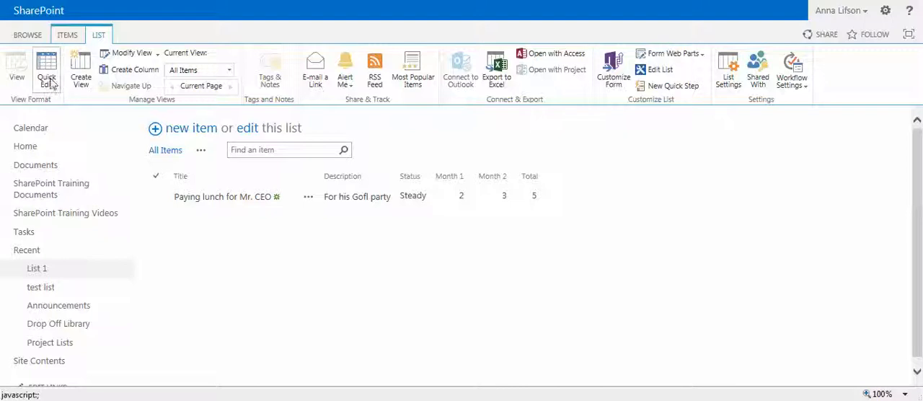
Step: In Quick Edit, start a new row titled 'Paying dinner for Mr. CCO'
left_click(47, 69)
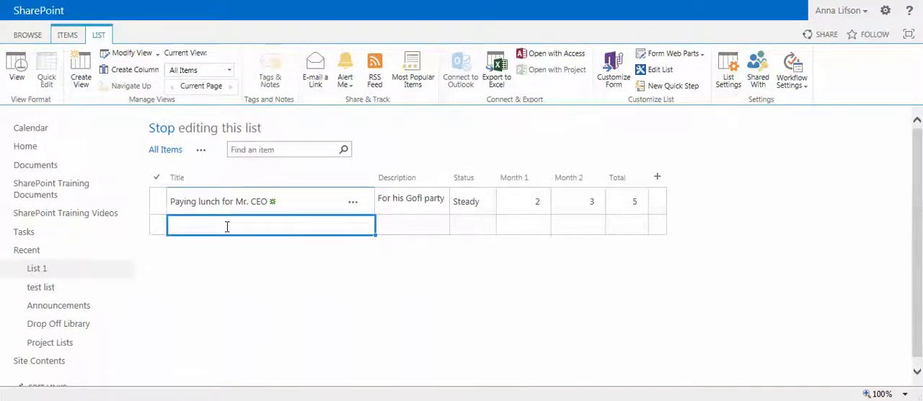
type("Paying")
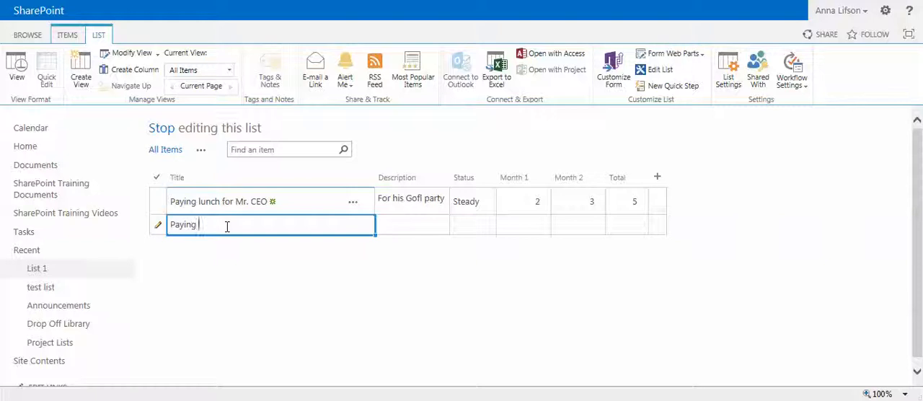
type("din")
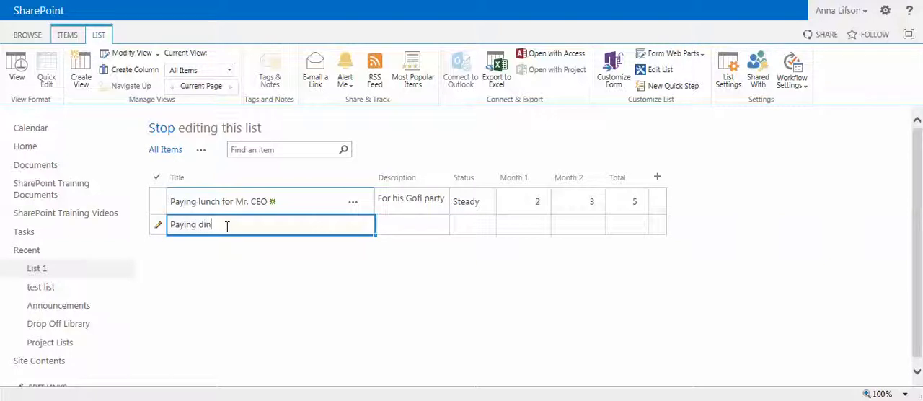
type("ner for Mr.")
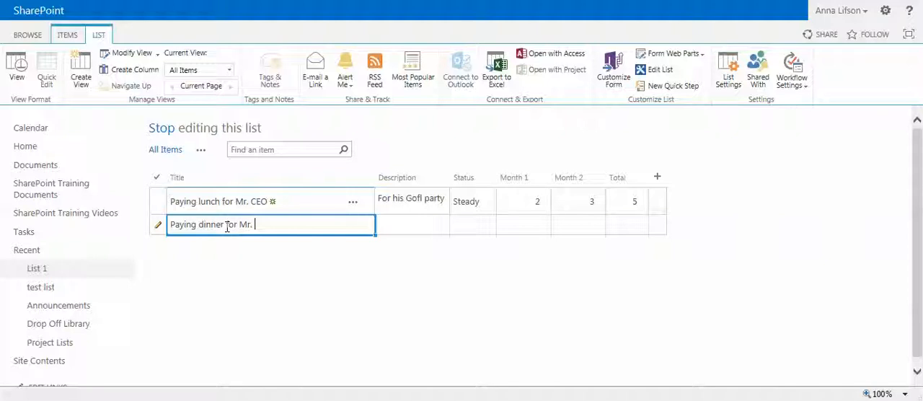
type("CCO")
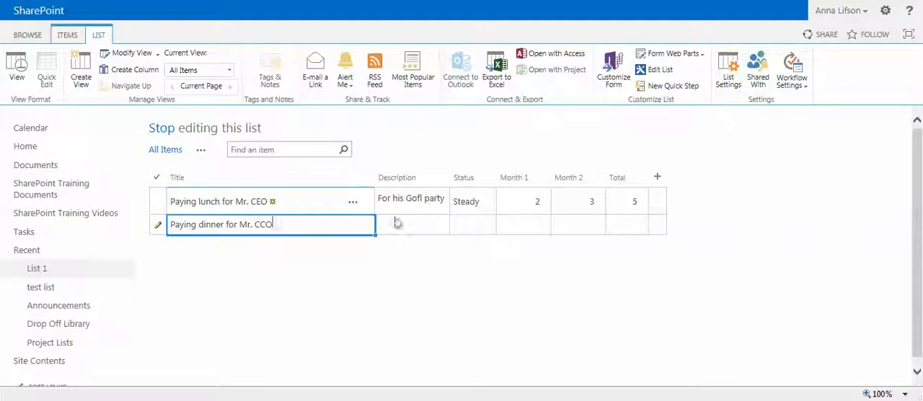
Step: Give the new row the description 'For his investors party'
left_click(412, 225)
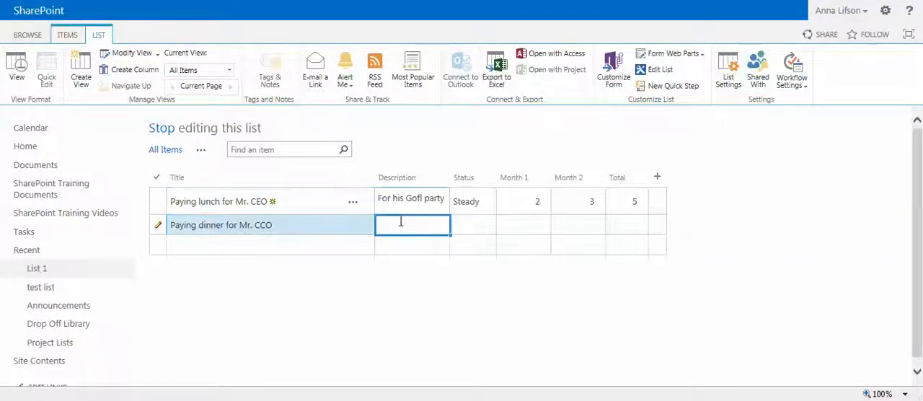
type("For")
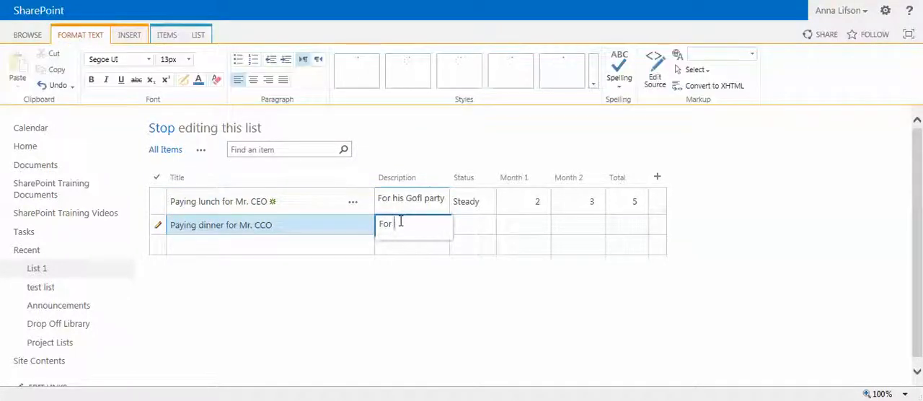
type("his")
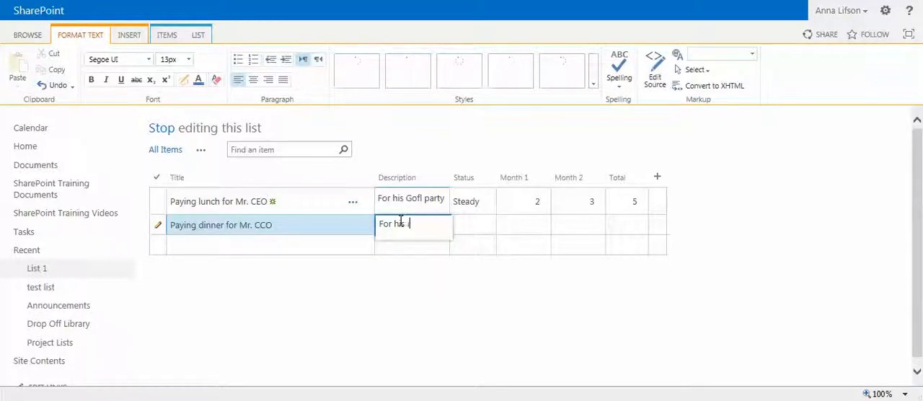
type("investors")
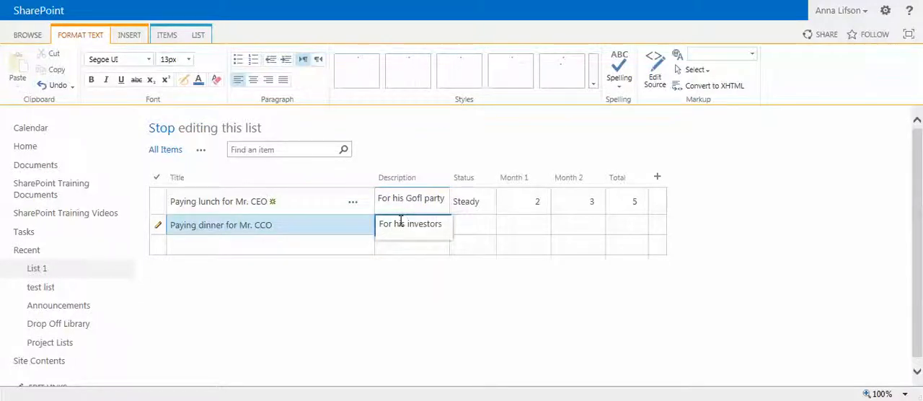
type("party")
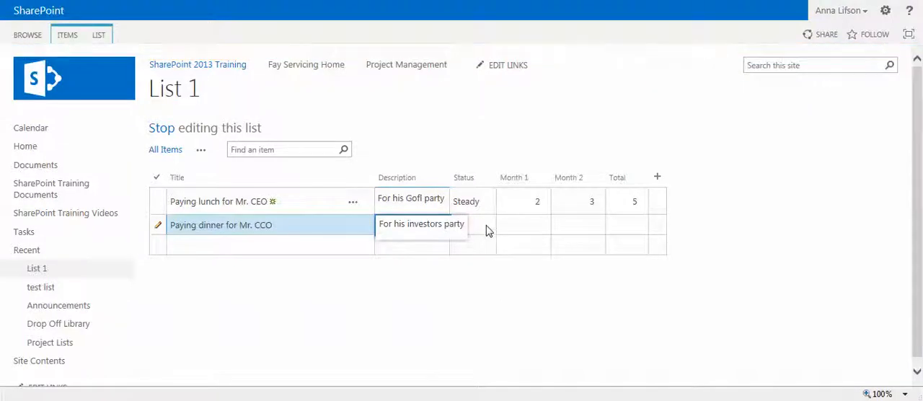
Step: Set the row to Not Steady with months 3 and 4 and commit it, Total 7
left_click(483, 225)
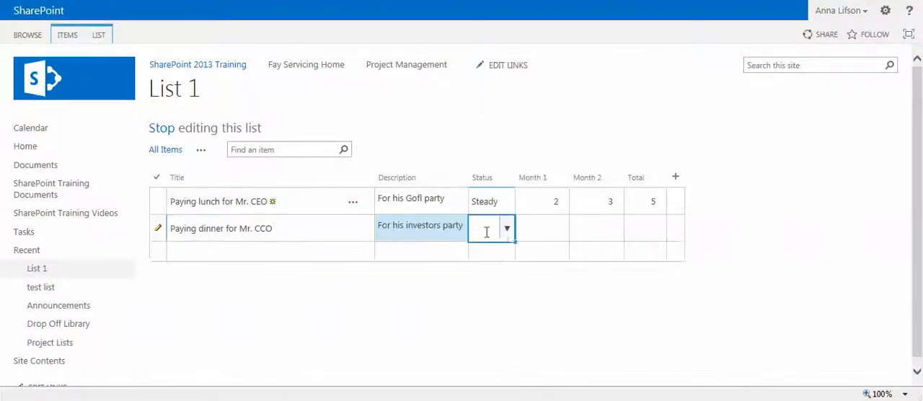
left_click(508, 228)
type("4")
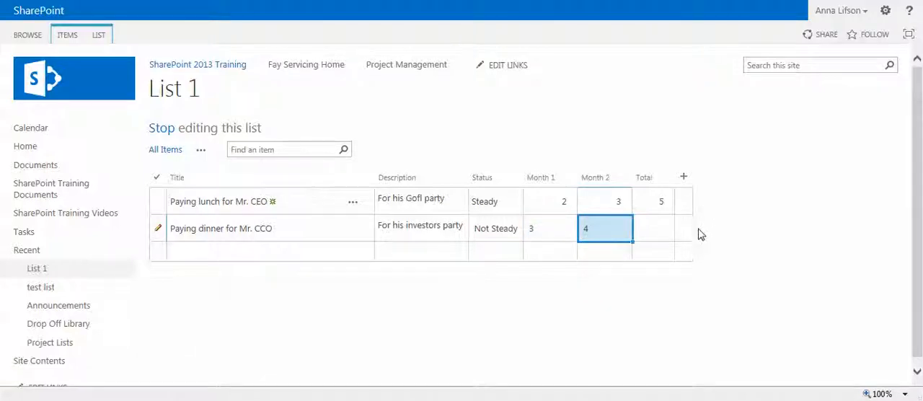
left_click(652, 228)
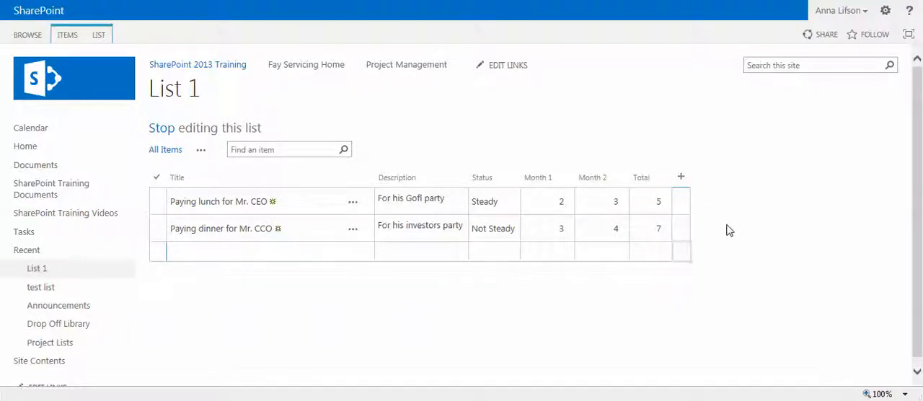
mouse_move(663, 79)
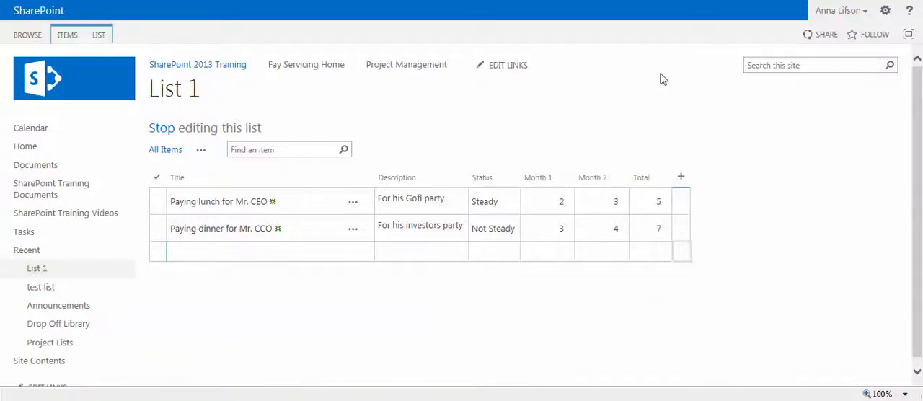
mouse_move(770, 103)
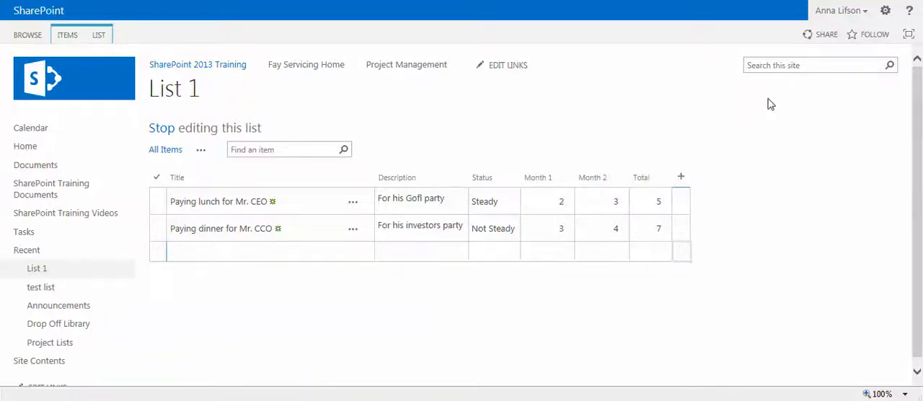
mouse_move(599, 43)
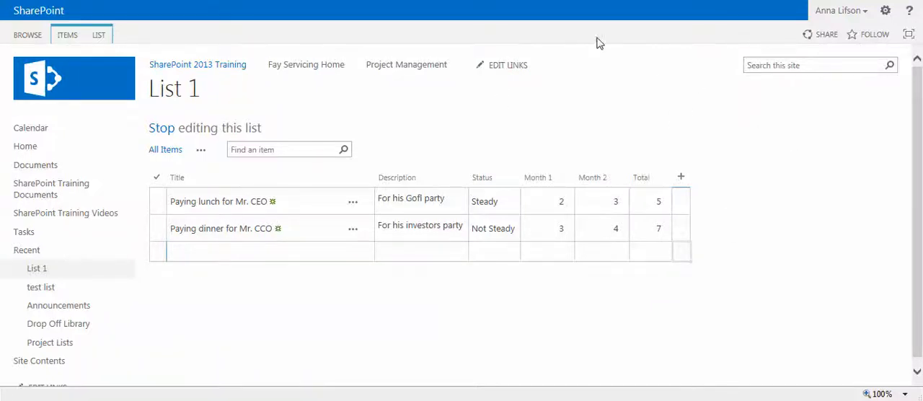